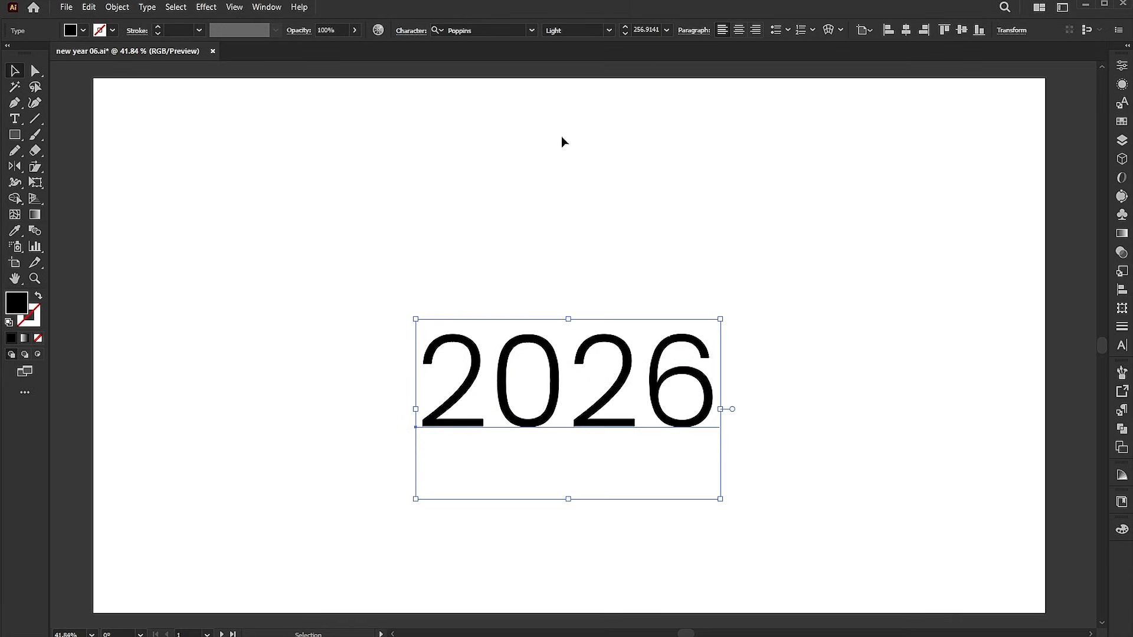
Step: Set the 2026 numerals to Poppins ExtraBold, enlarge them, and set tracking to 50
click(474, 30)
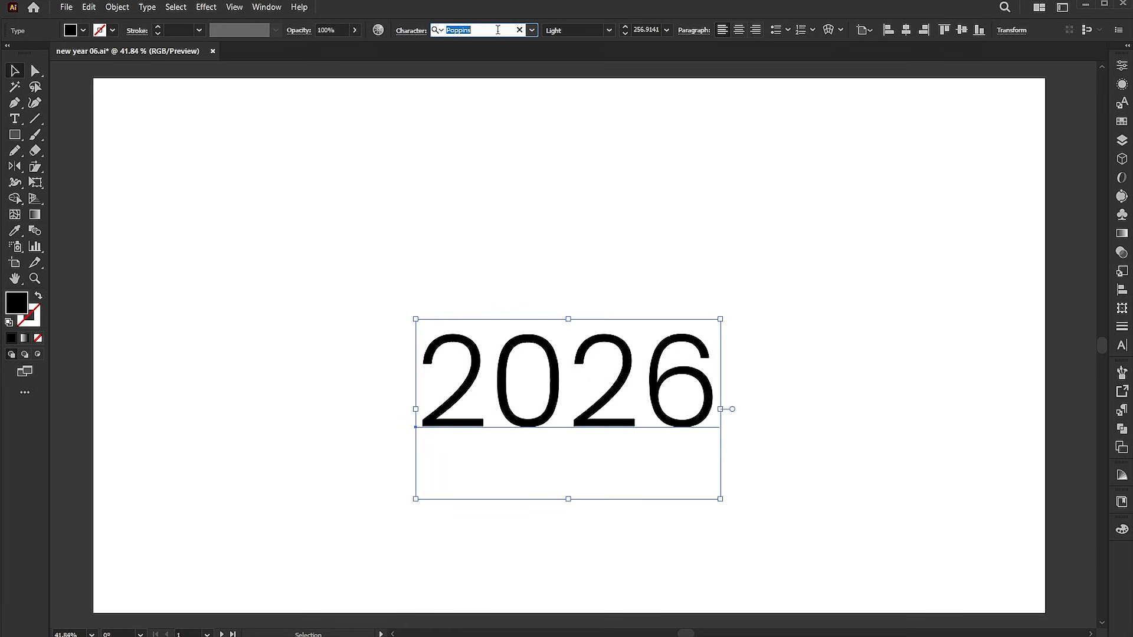
click(609, 29)
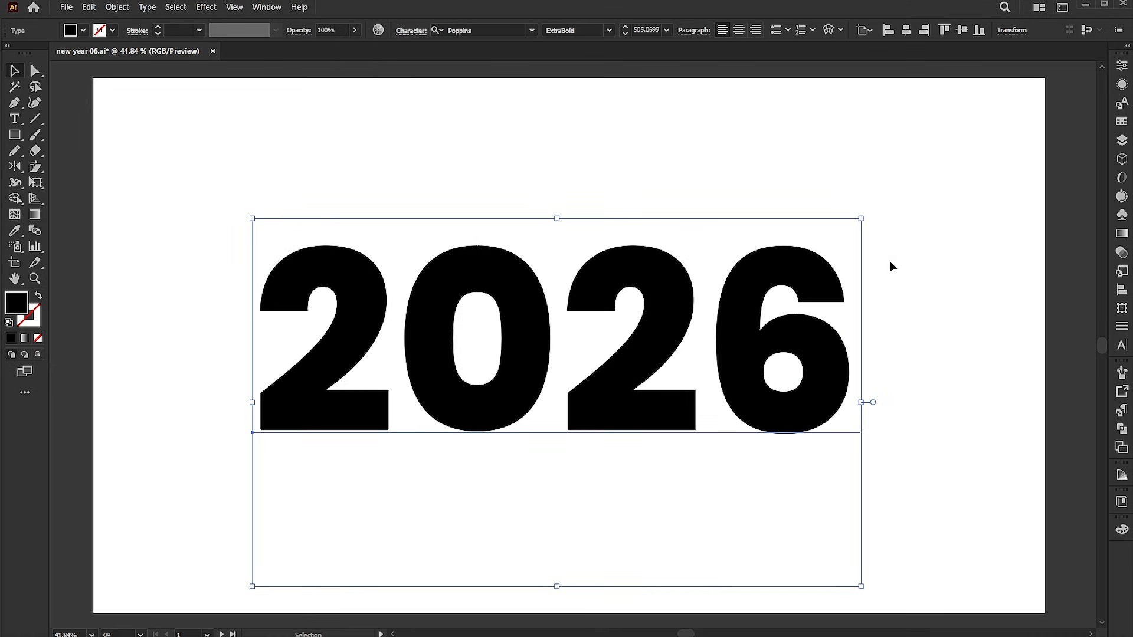
click(408, 30)
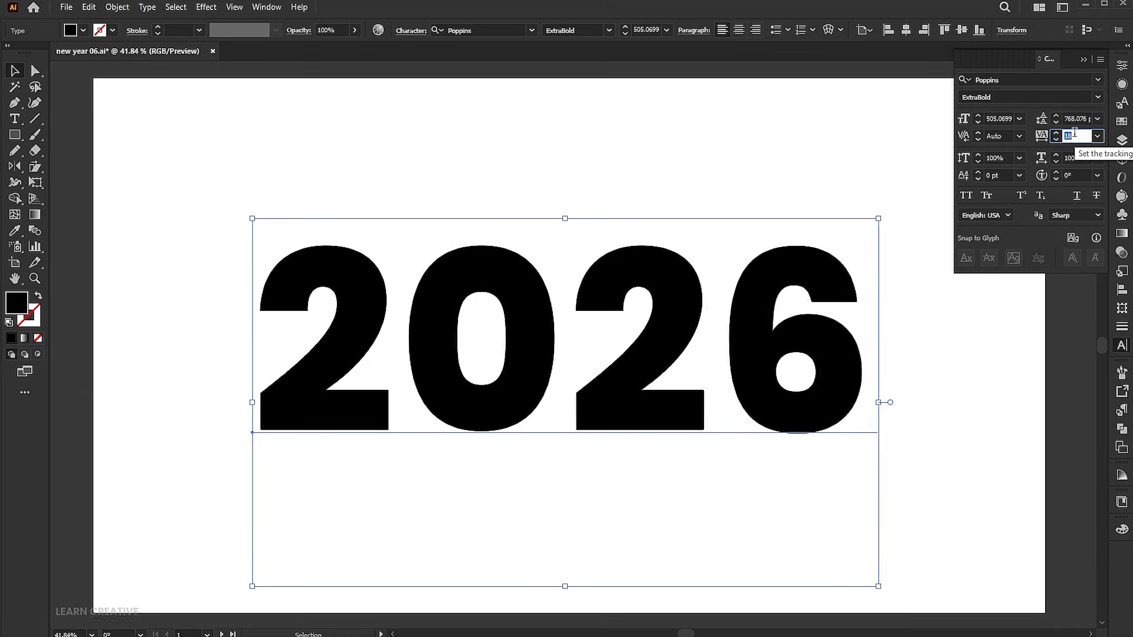
text(50)
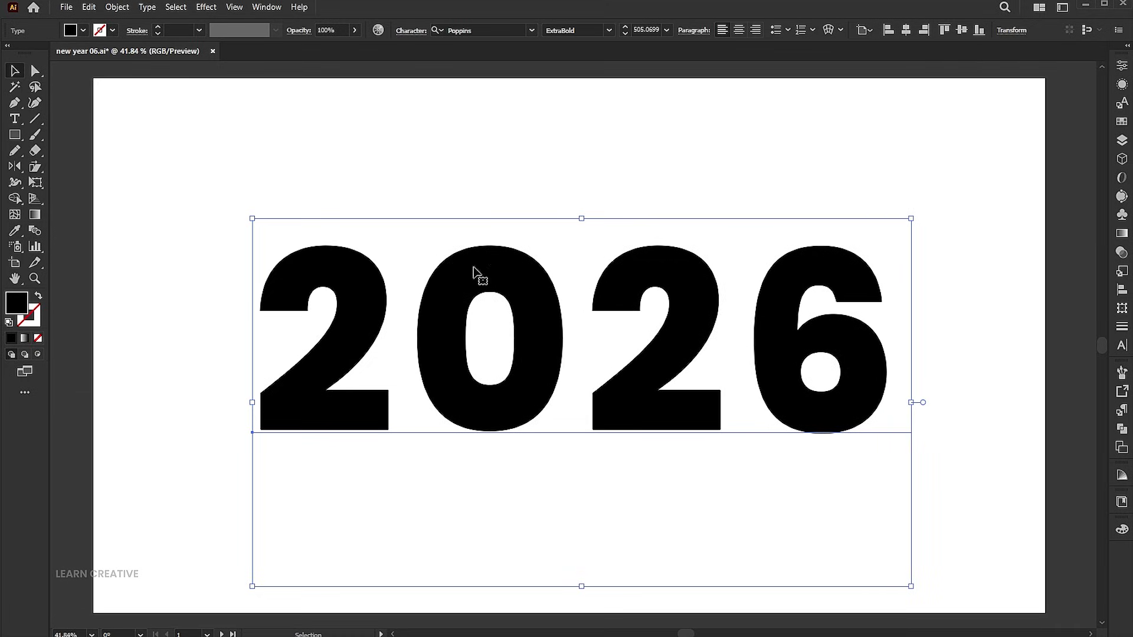
Step: Create outlines from the 2026 text with a white fill and 8 pt black stroke
right_click(473, 274)
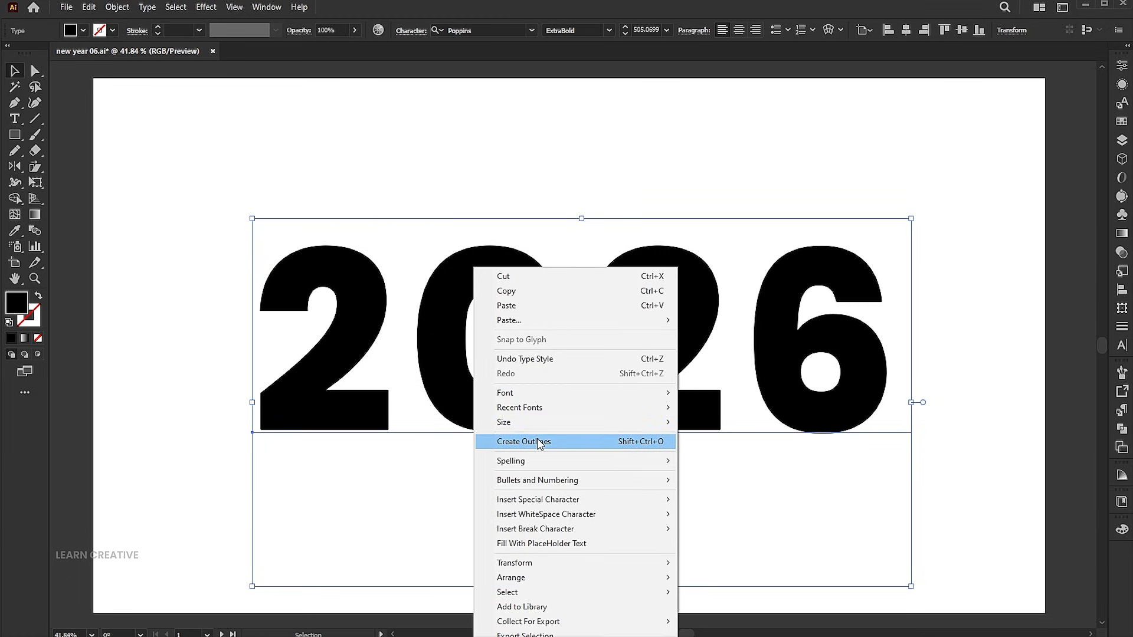
click(524, 442)
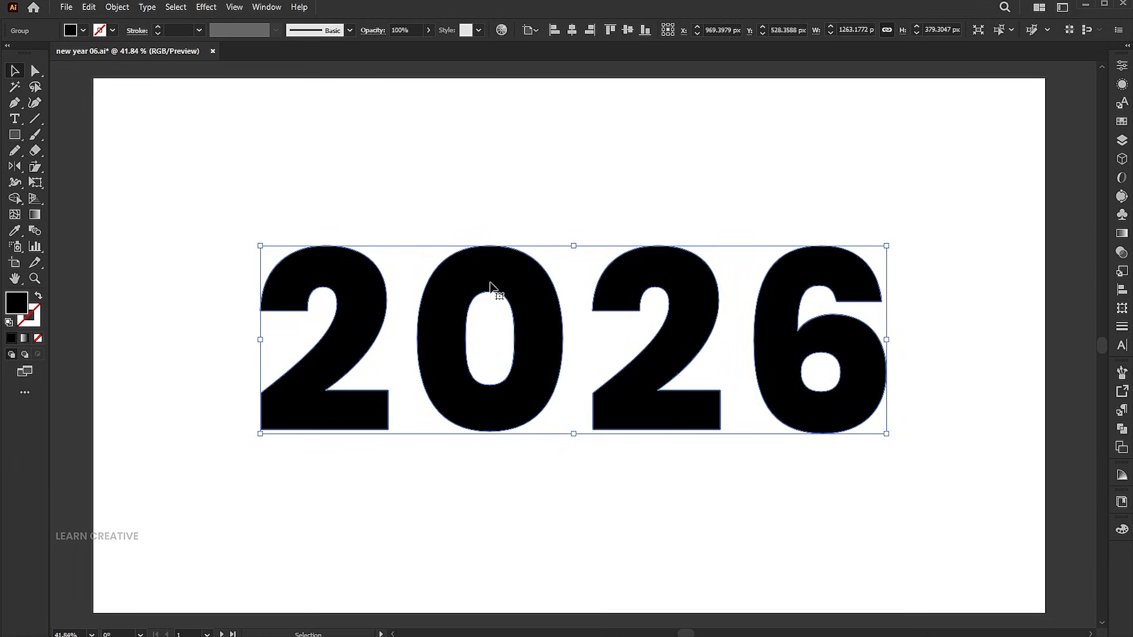
mouse_move(69, 314)
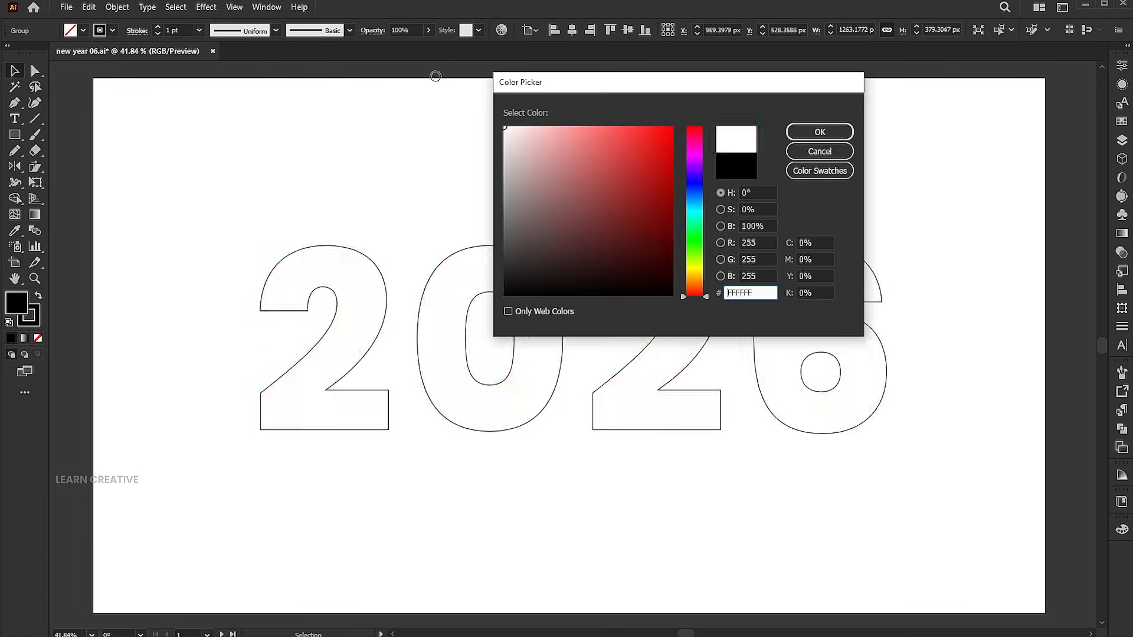
click(820, 131)
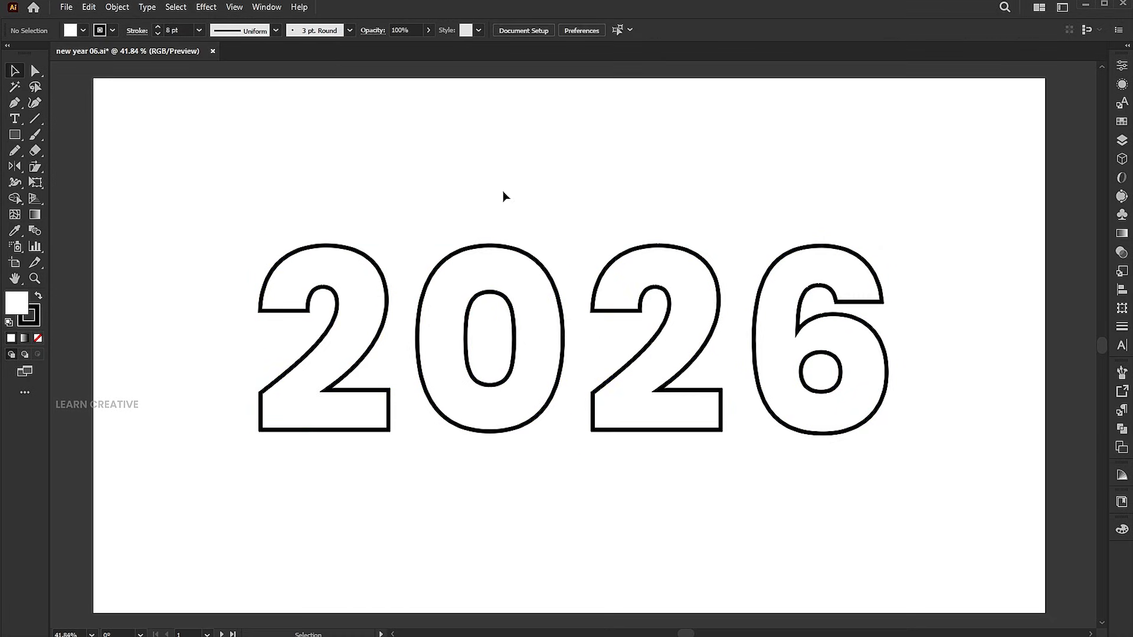
mouse_move(508, 177)
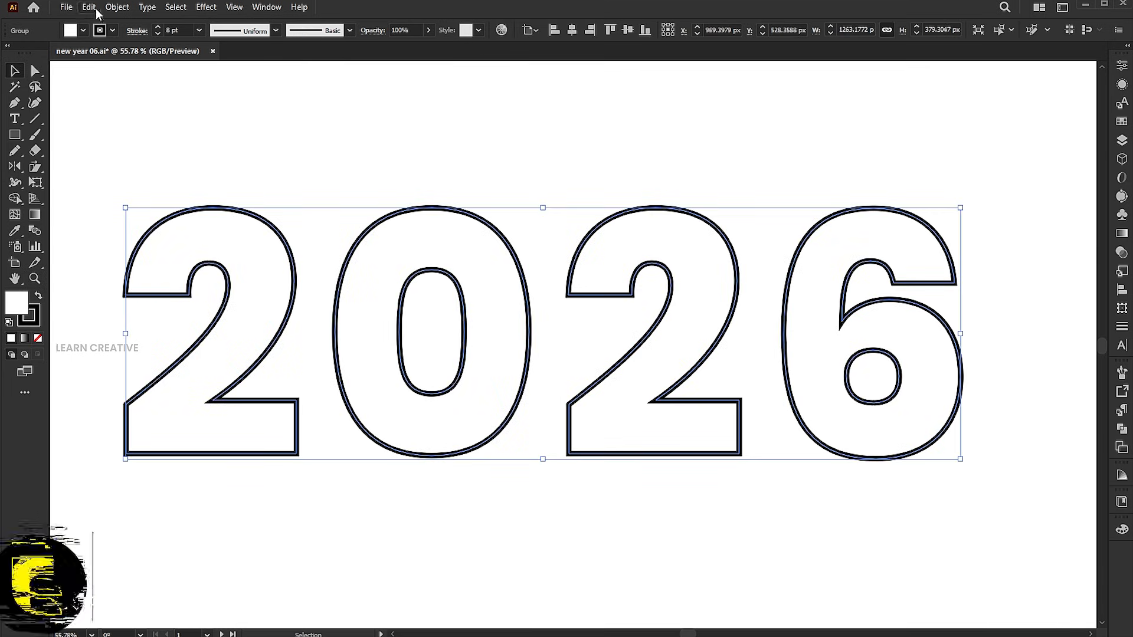
Step: Copy the outlined numerals, fill them black, expand them, and unite each digit
click(87, 7)
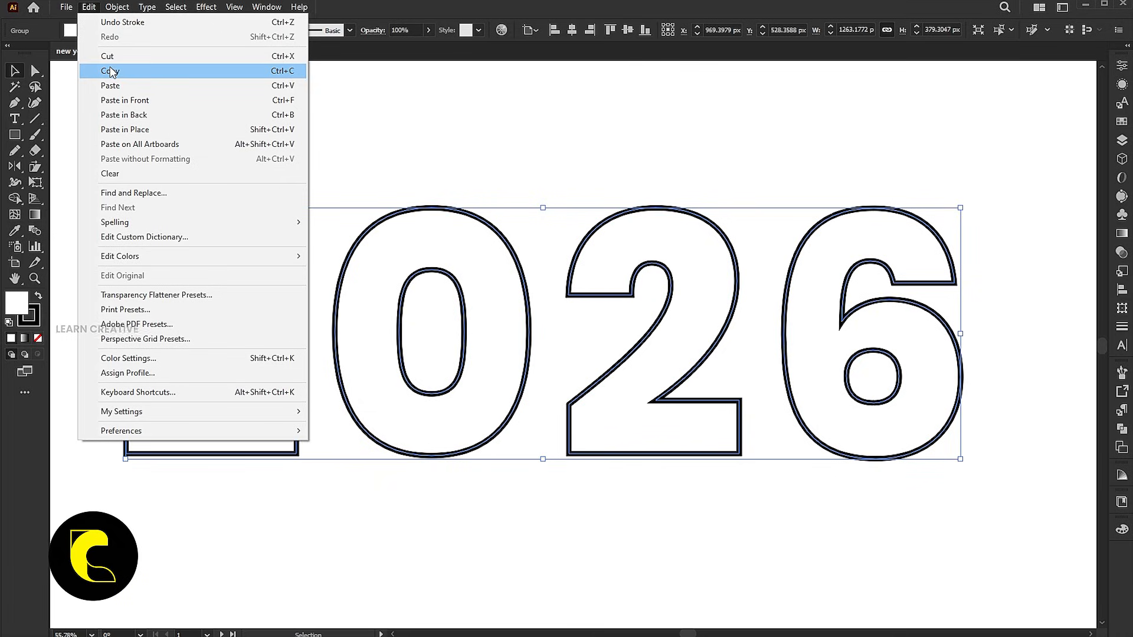
click(112, 71)
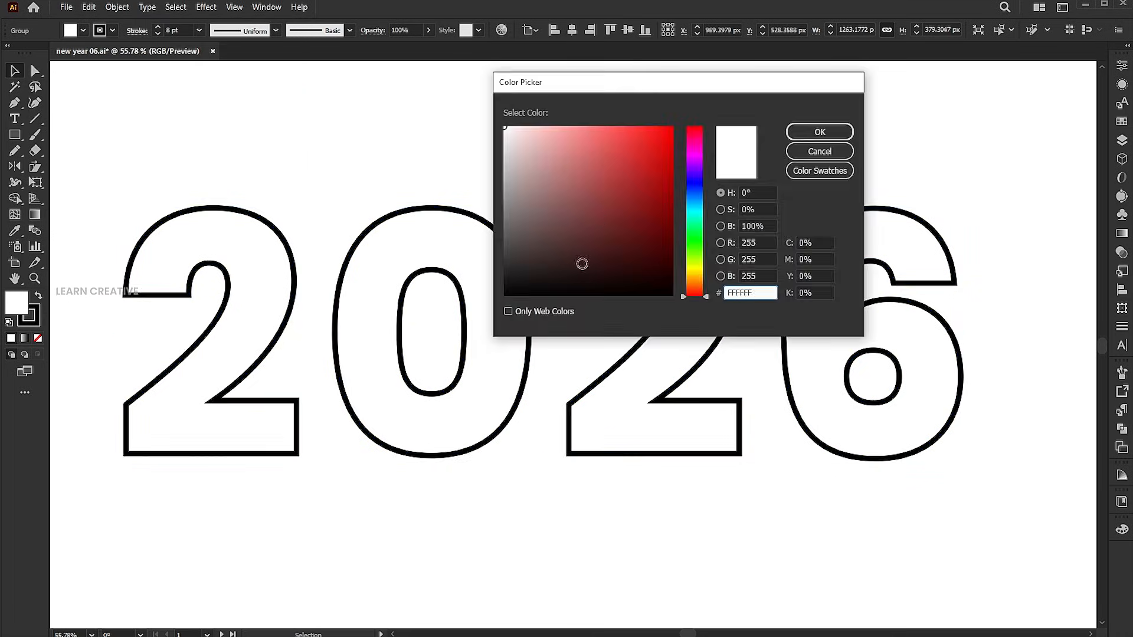
click(819, 132)
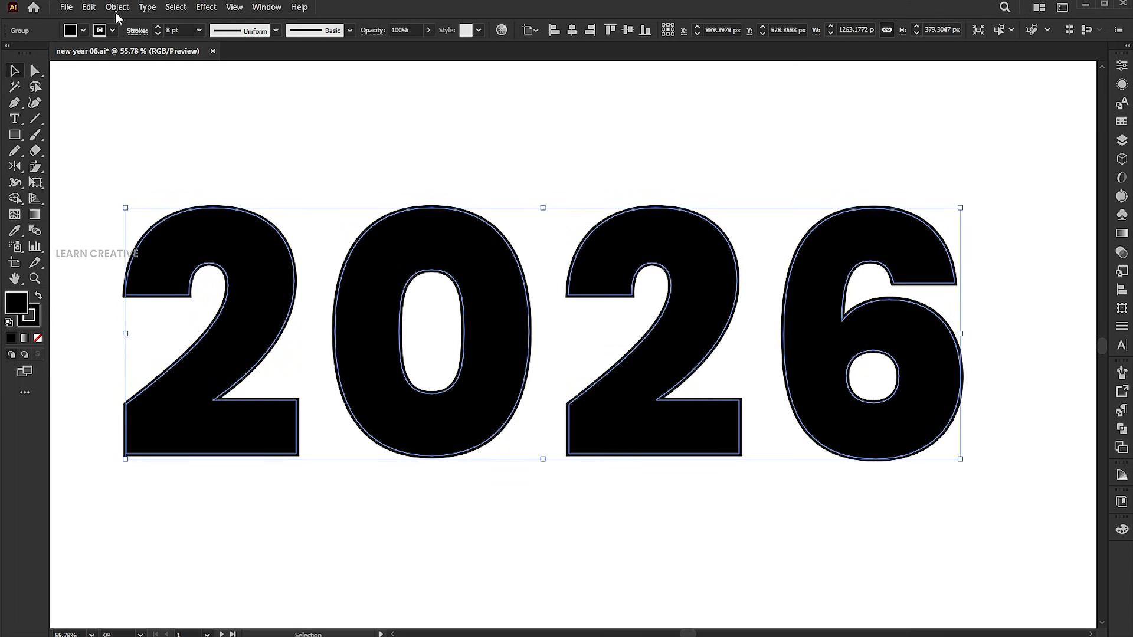
click(116, 6)
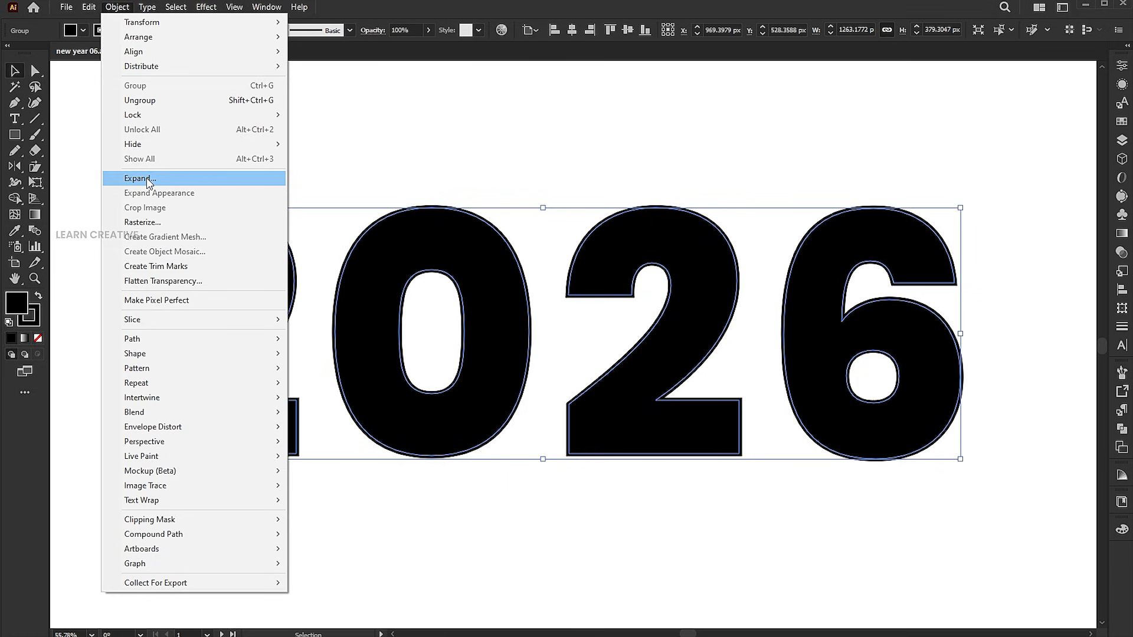
click(139, 178)
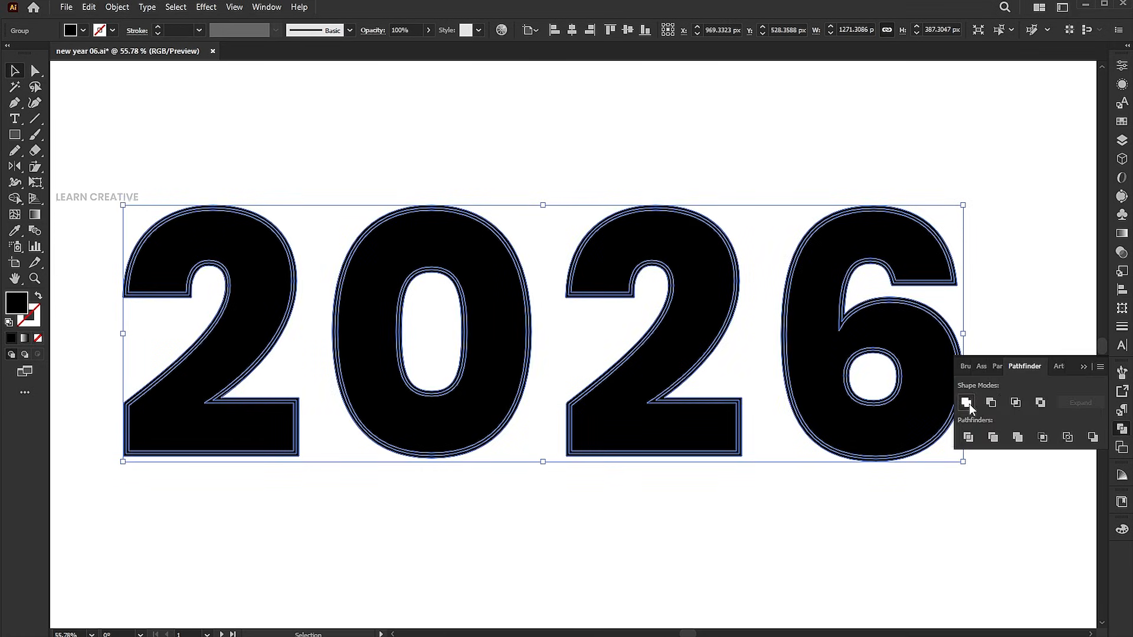
click(966, 403)
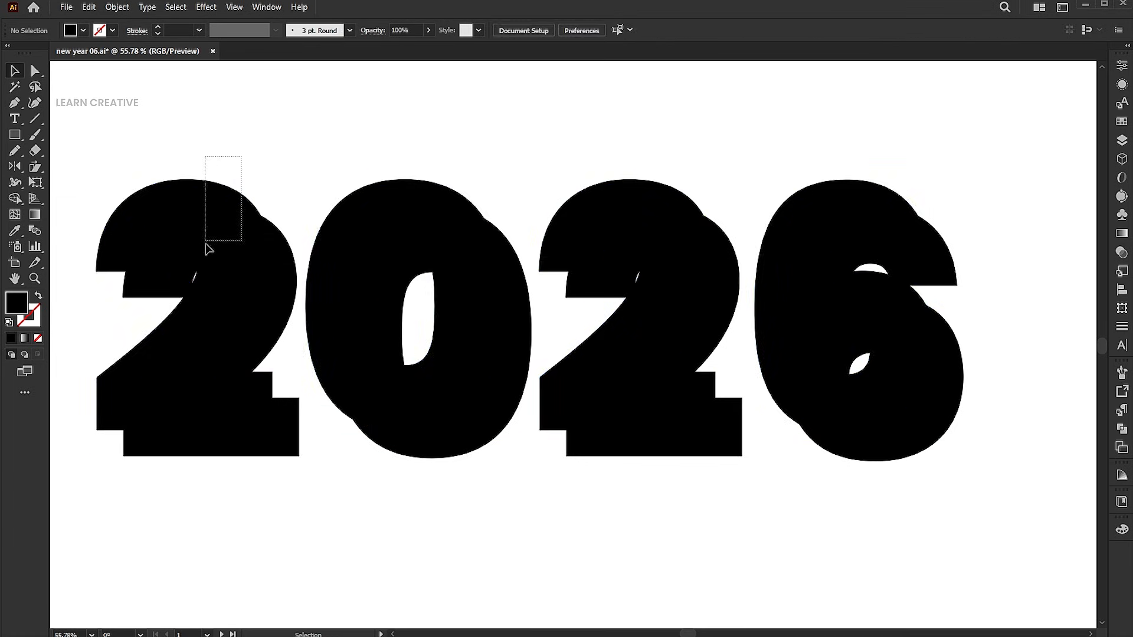
Step: Make a blend between the two black 2026 copies, set to Specified Steps
click(116, 6)
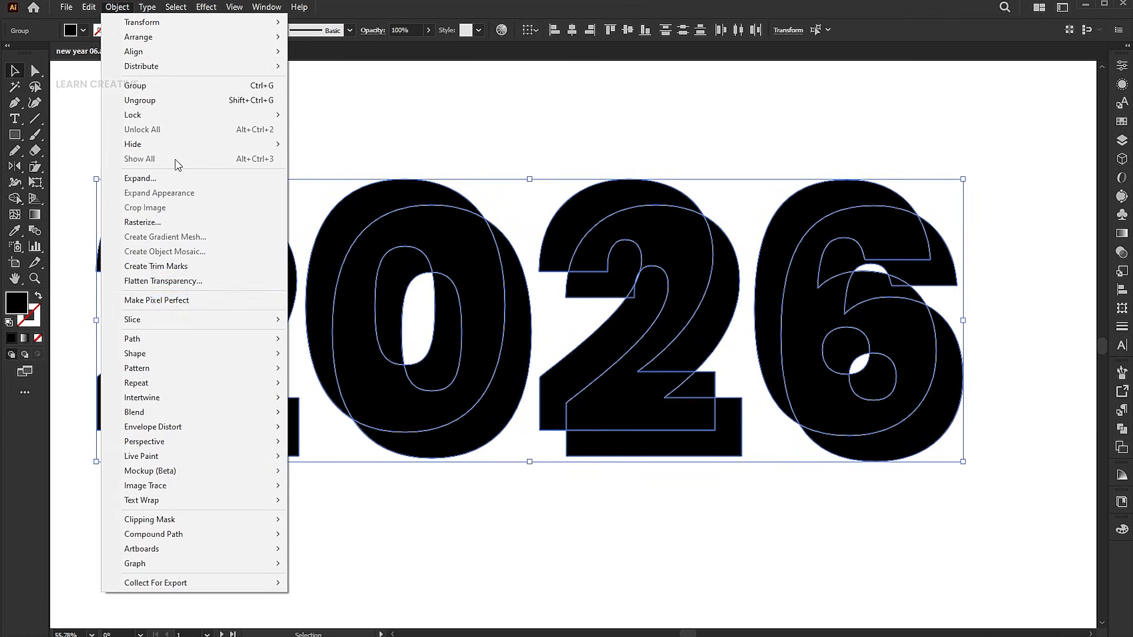
mouse_move(134, 412)
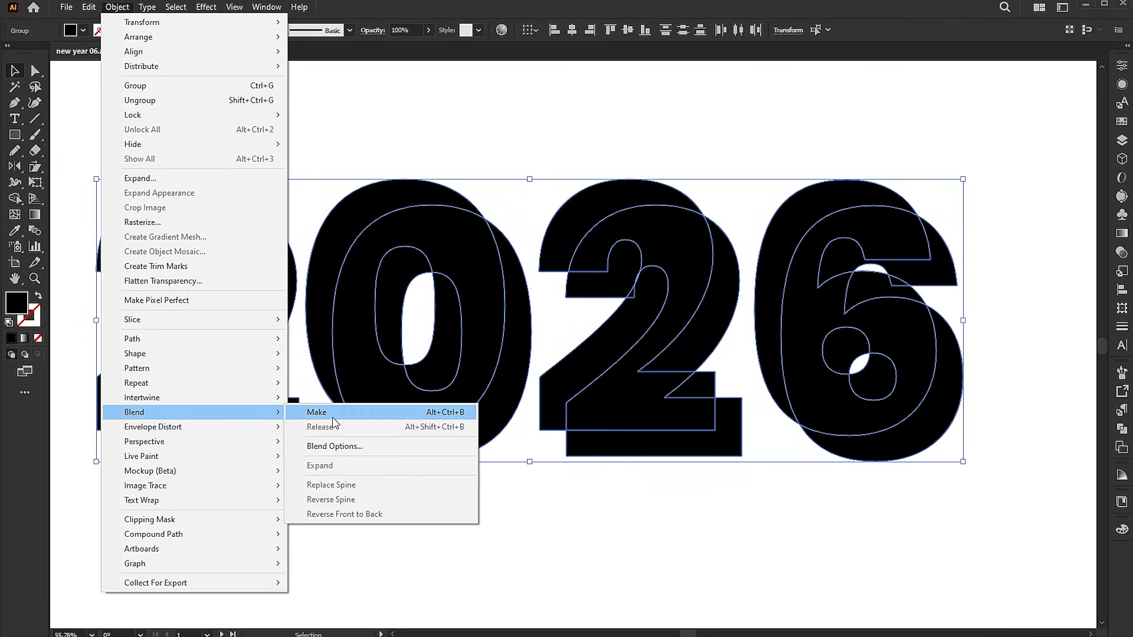
click(316, 412)
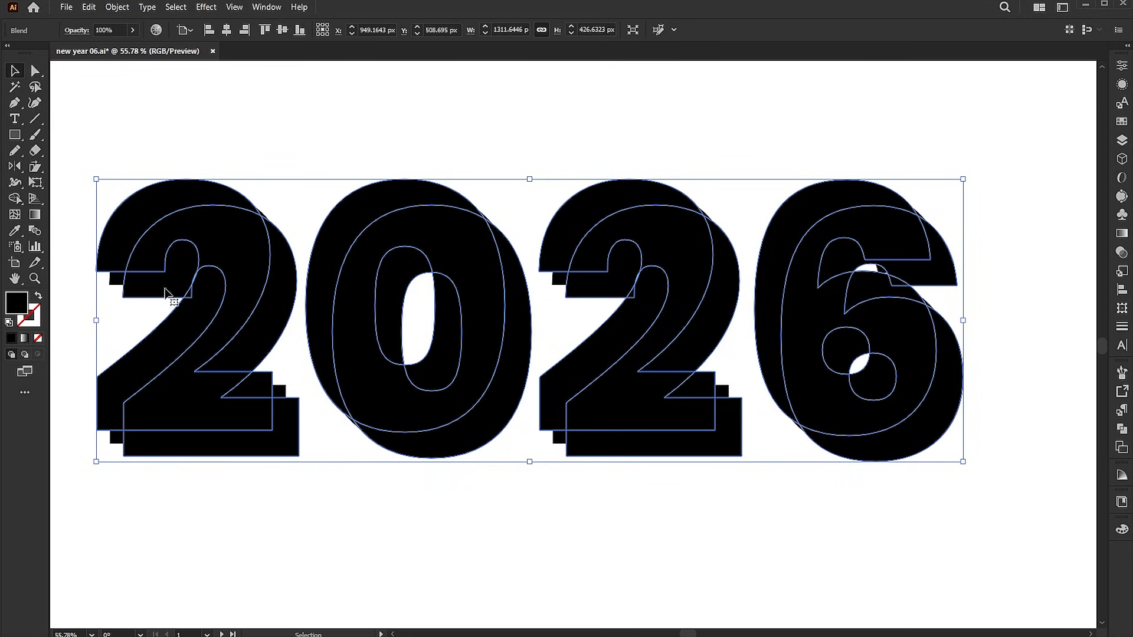
click(129, 7)
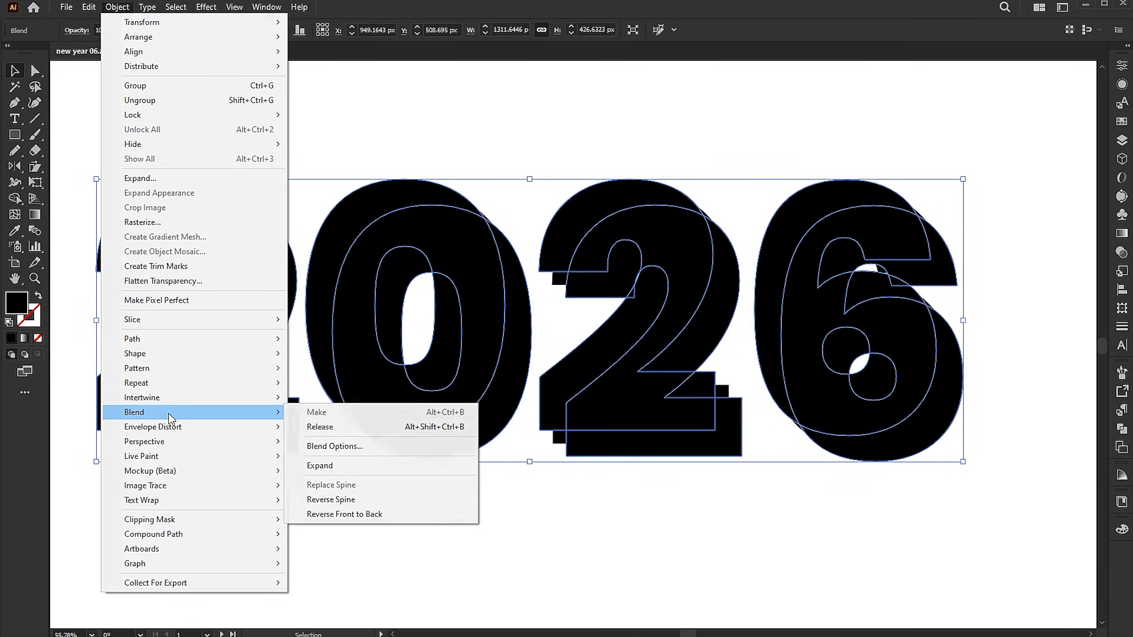
click(334, 447)
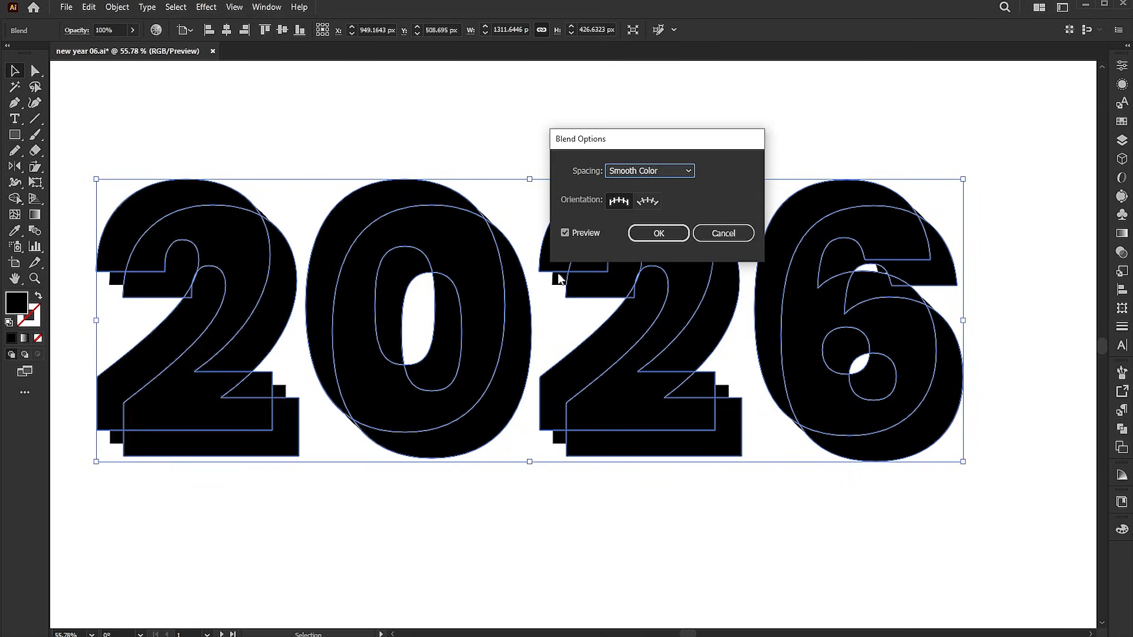
click(649, 171)
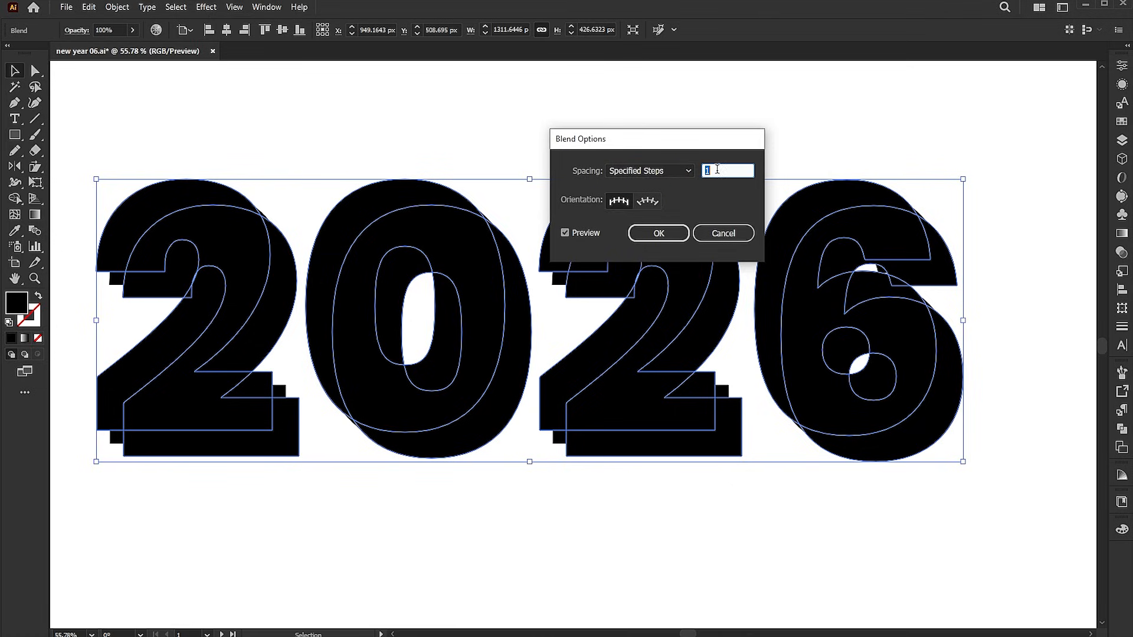
click(658, 233)
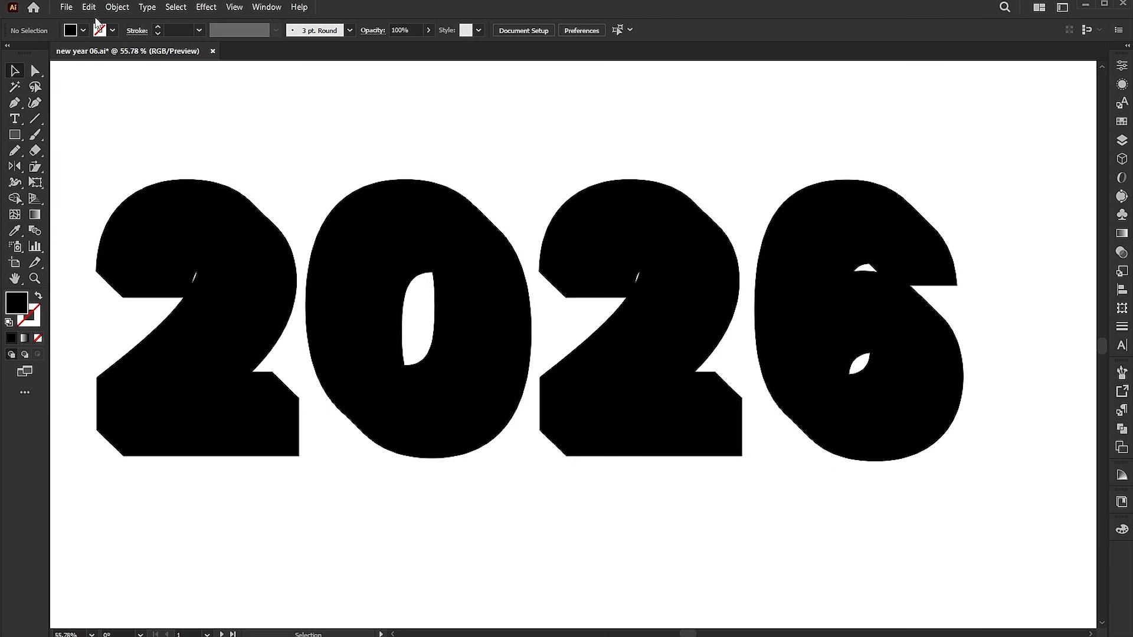
Step: Paste the white outlined numerals in front, select all, and expand the artwork
click(88, 6)
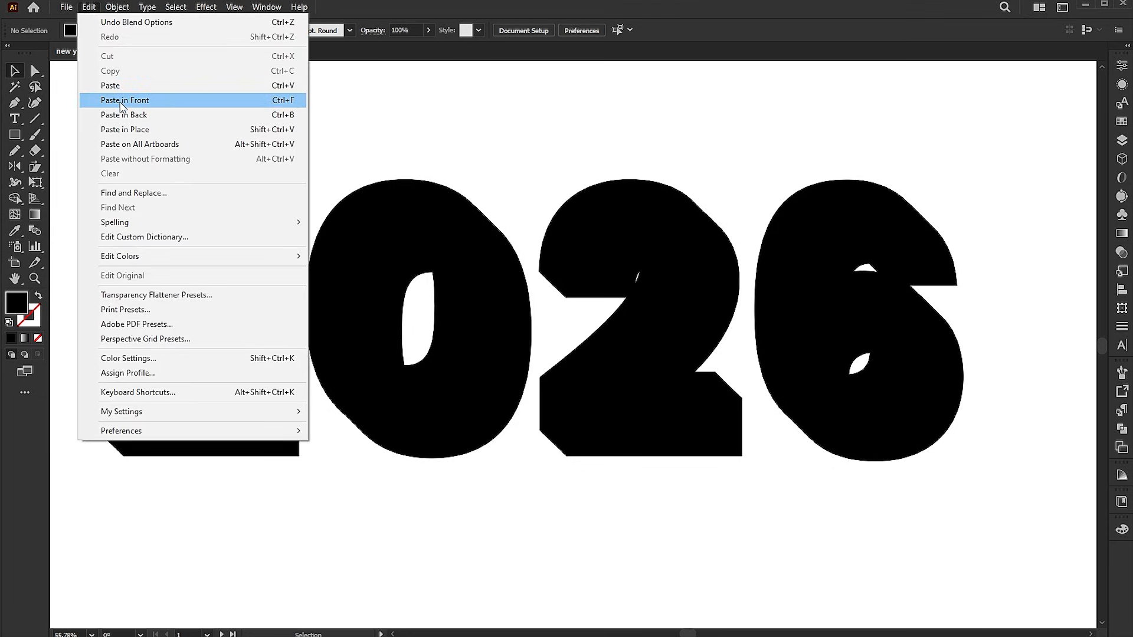
click(124, 100)
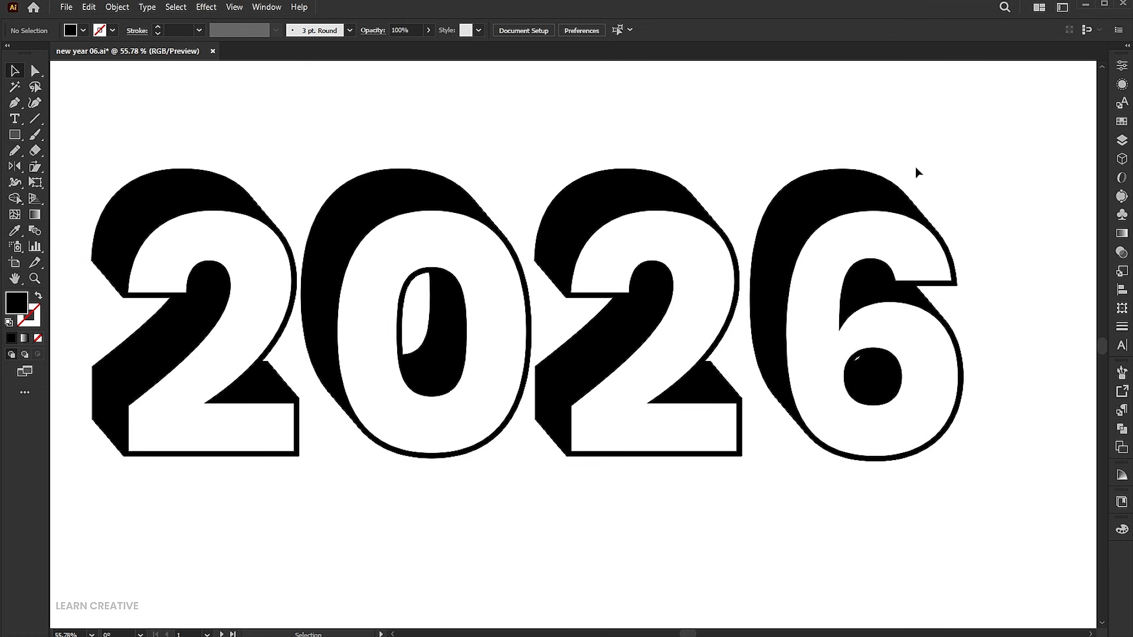
key(ctrl+a)
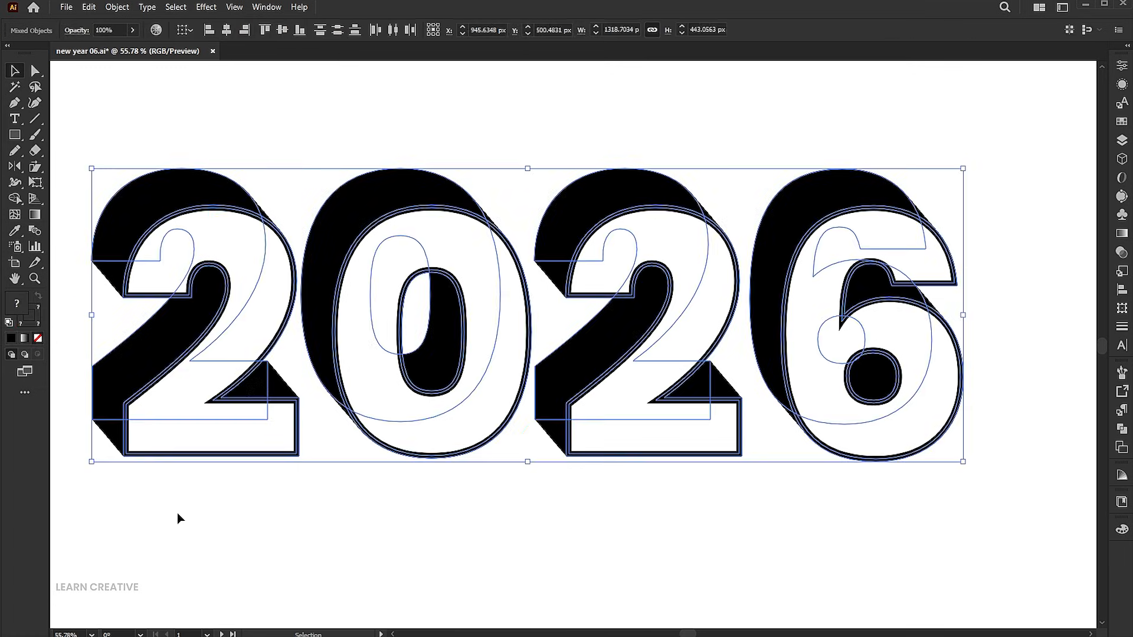
click(134, 6)
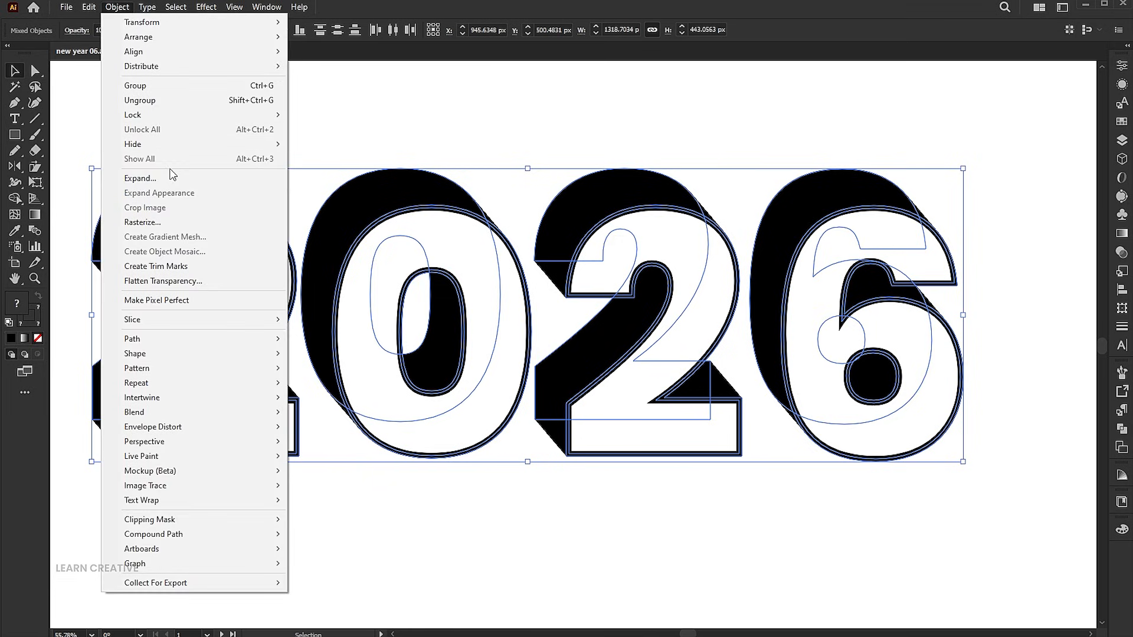
click(140, 178)
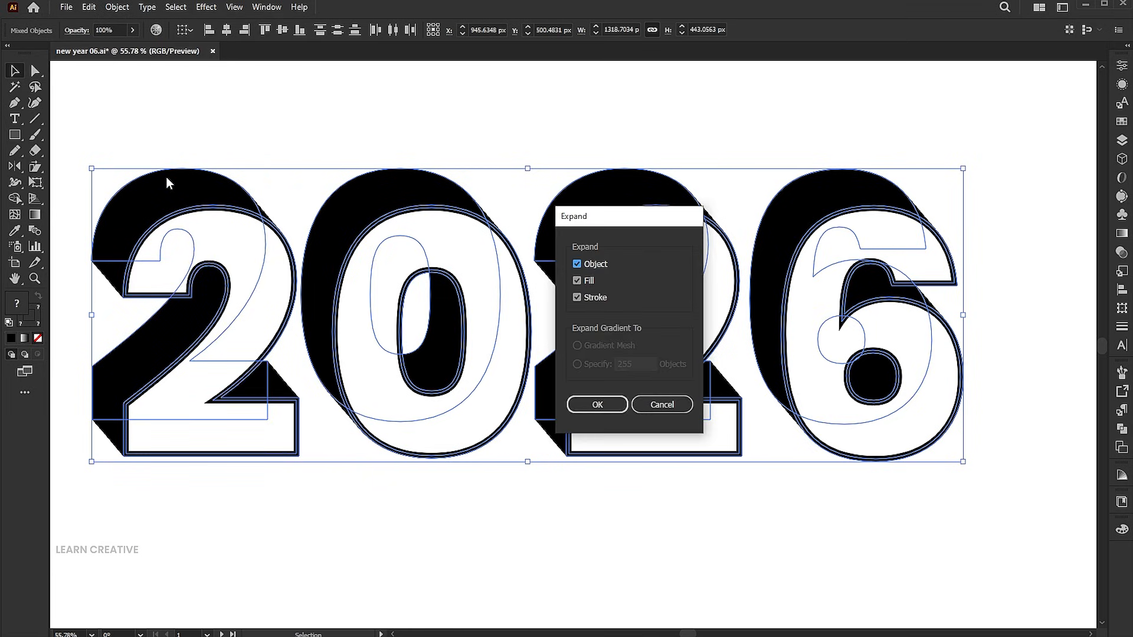
click(597, 404)
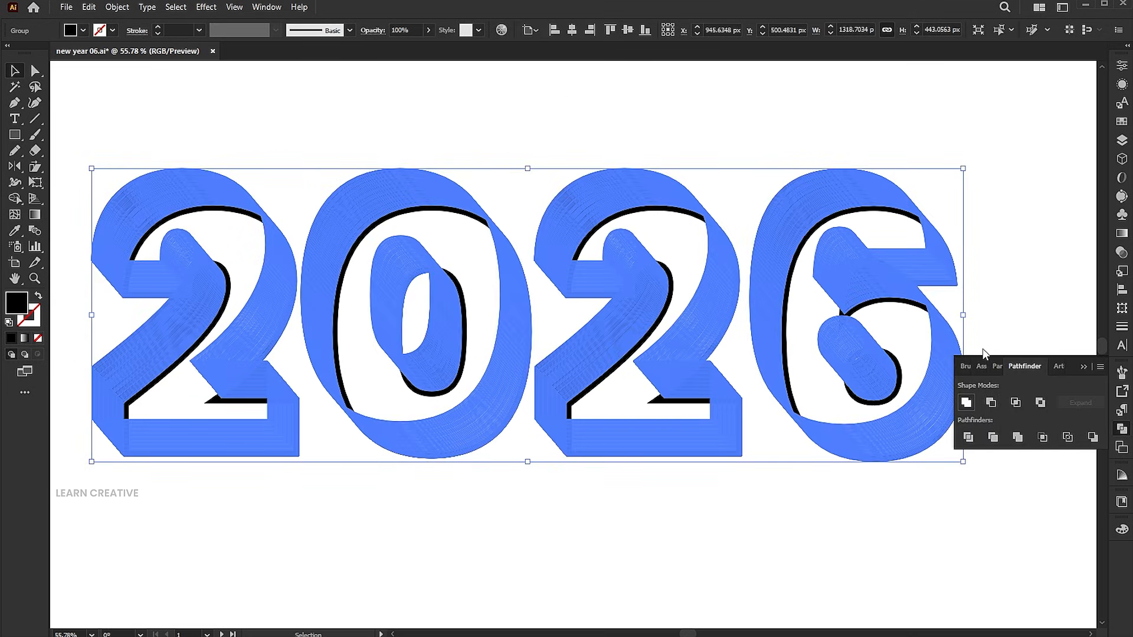
Step: Unite the white numeral faces into single shapes and select the whole 2026 group
click(966, 401)
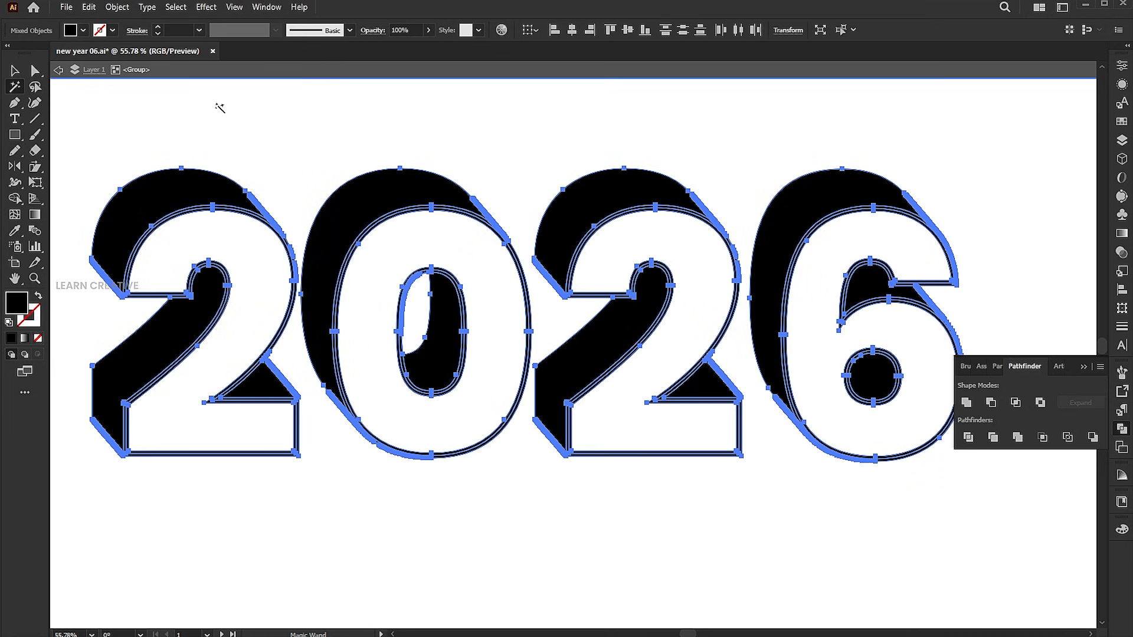
click(88, 7)
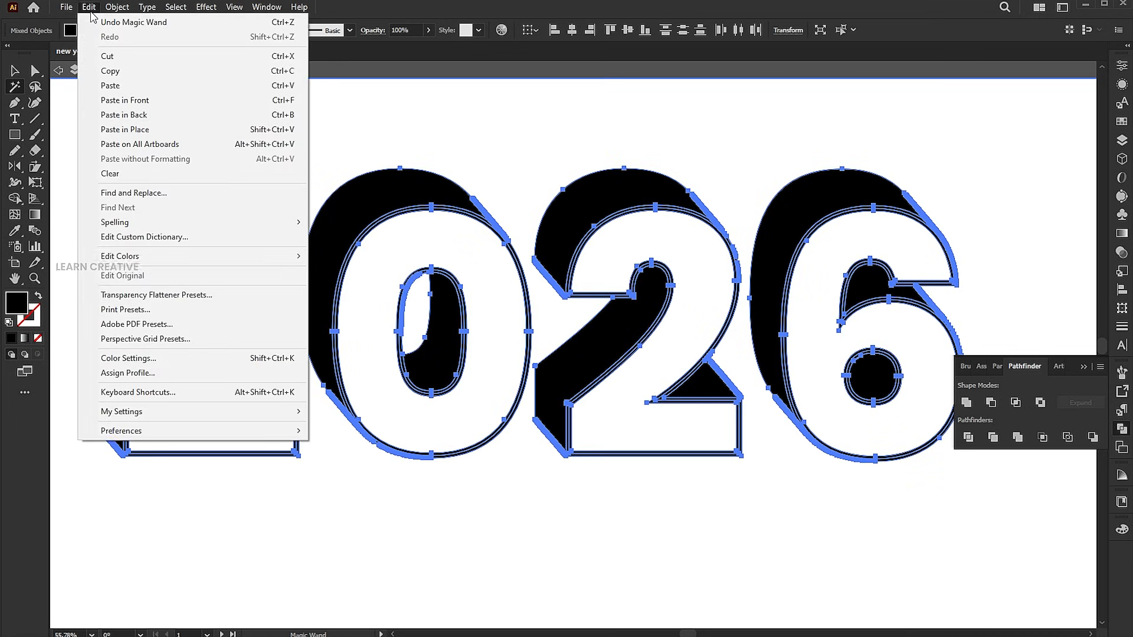
click(109, 174)
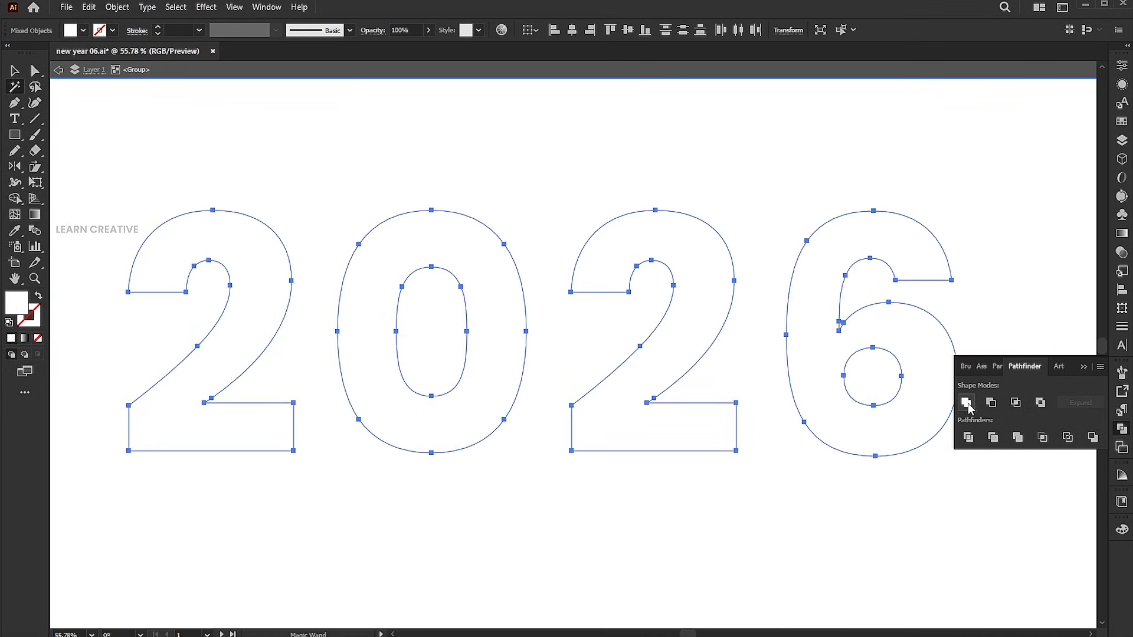
click(966, 403)
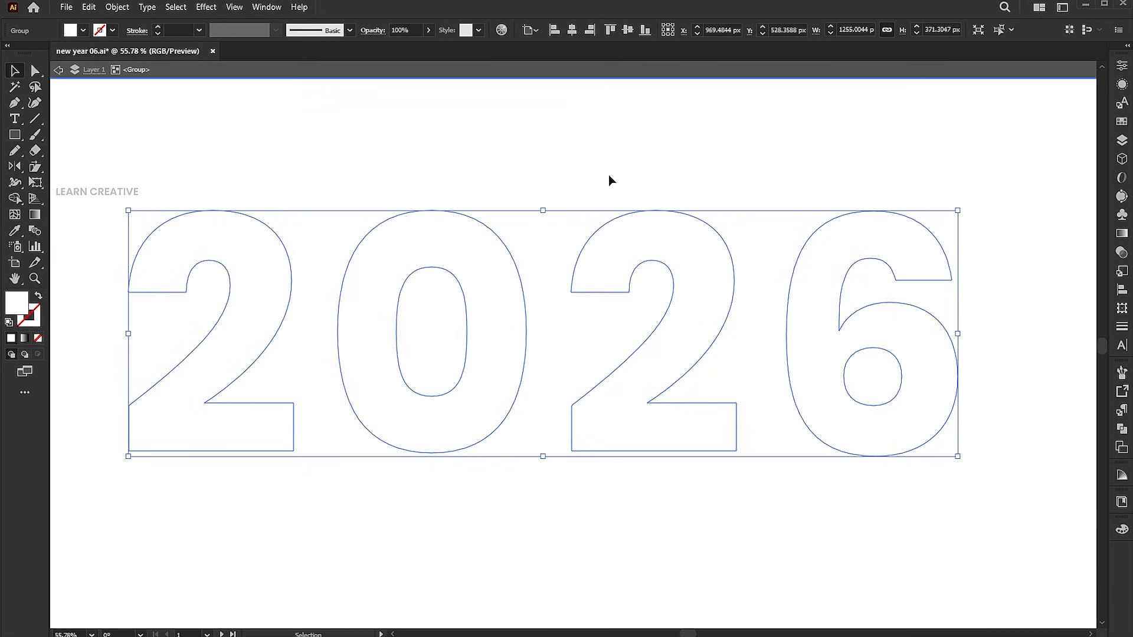
click(87, 7)
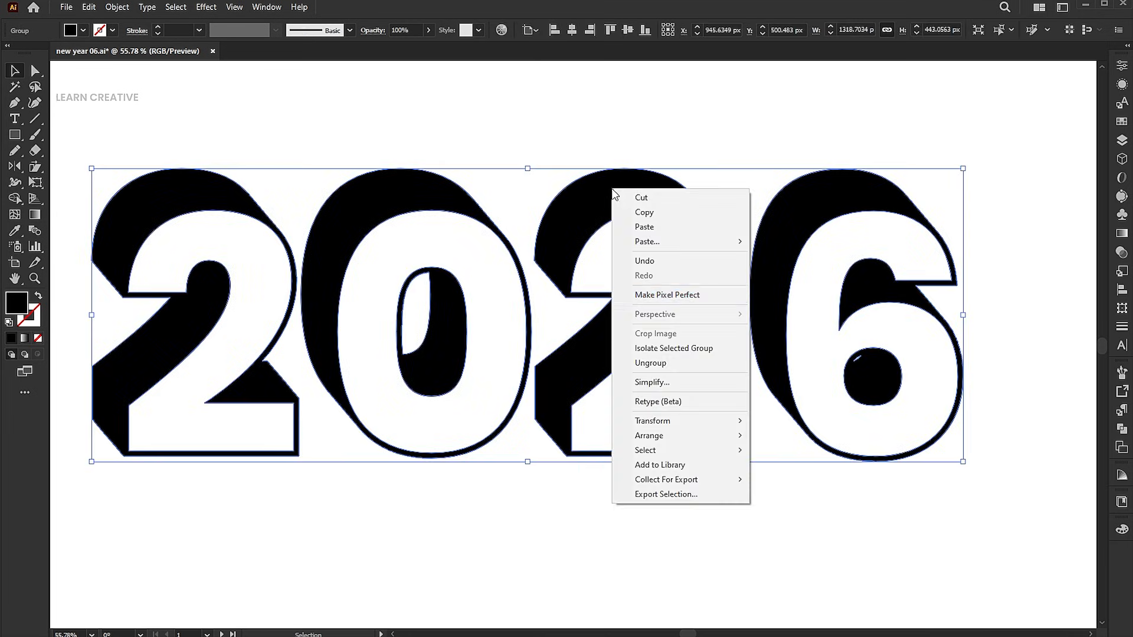
mouse_move(670, 369)
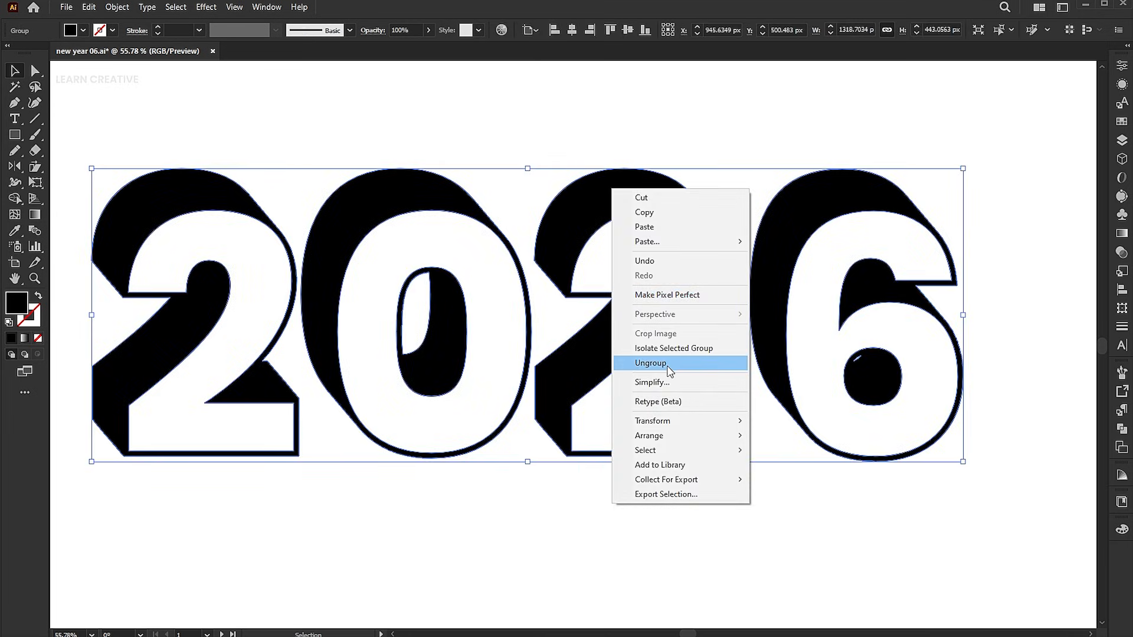
Step: Ungroup the artwork and regroup digits like the 6 and 0 with their shadows
click(661, 363)
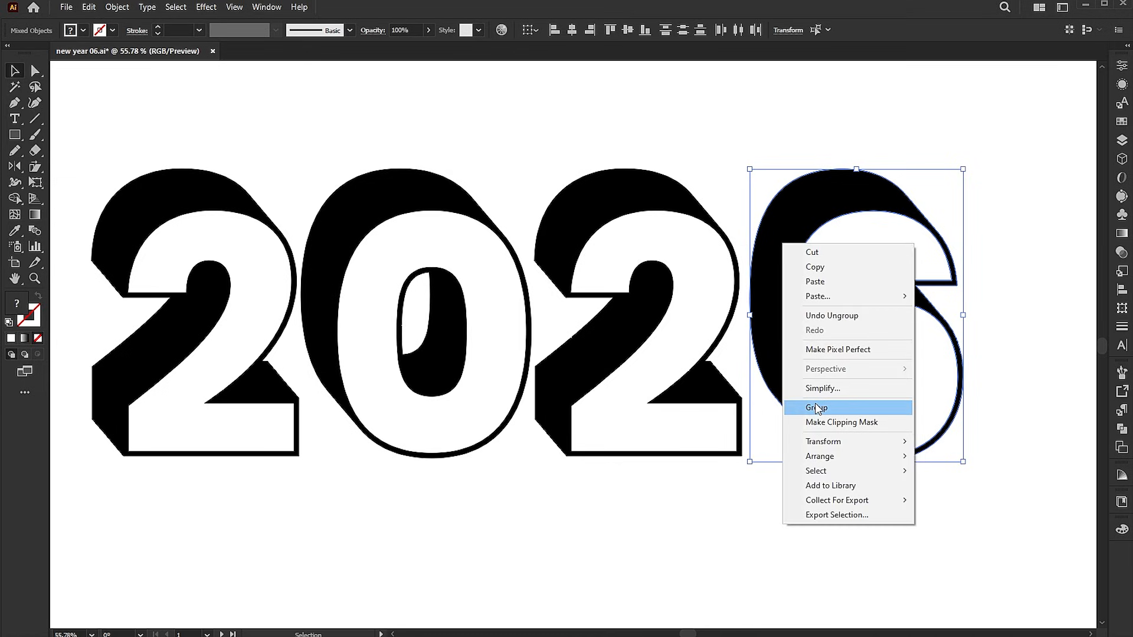
click(816, 408)
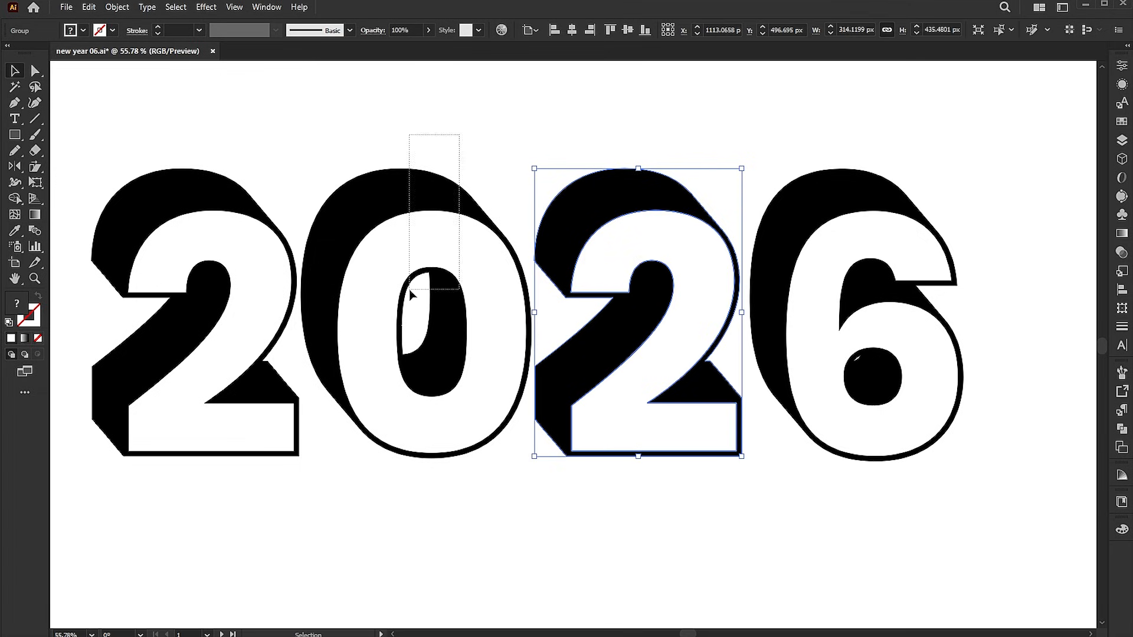
click(416, 299)
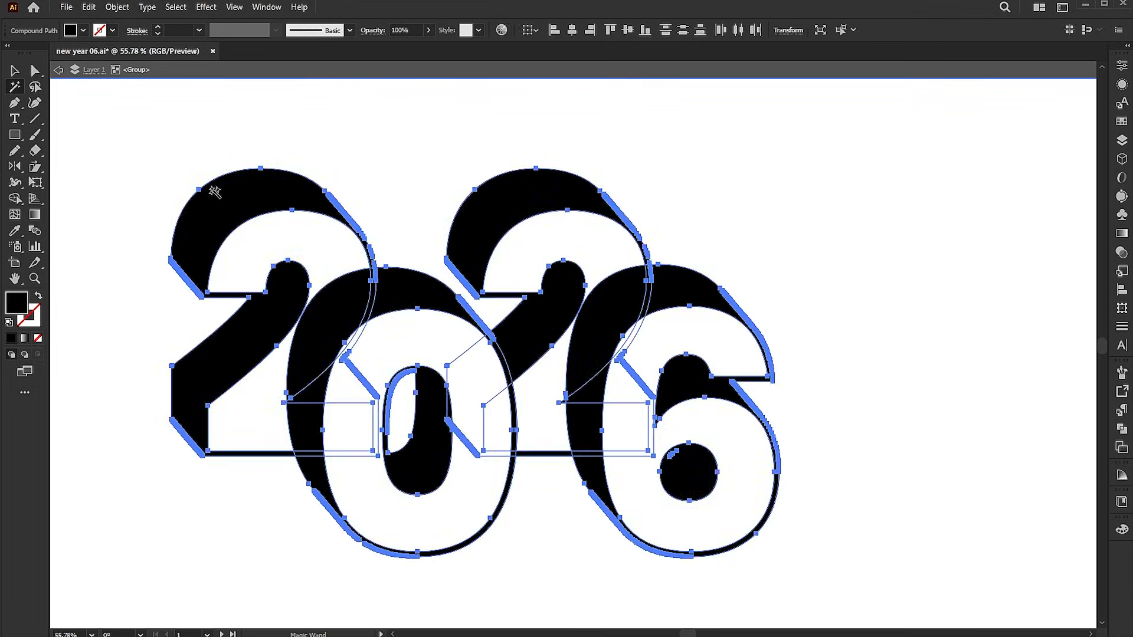
mouse_move(885, 262)
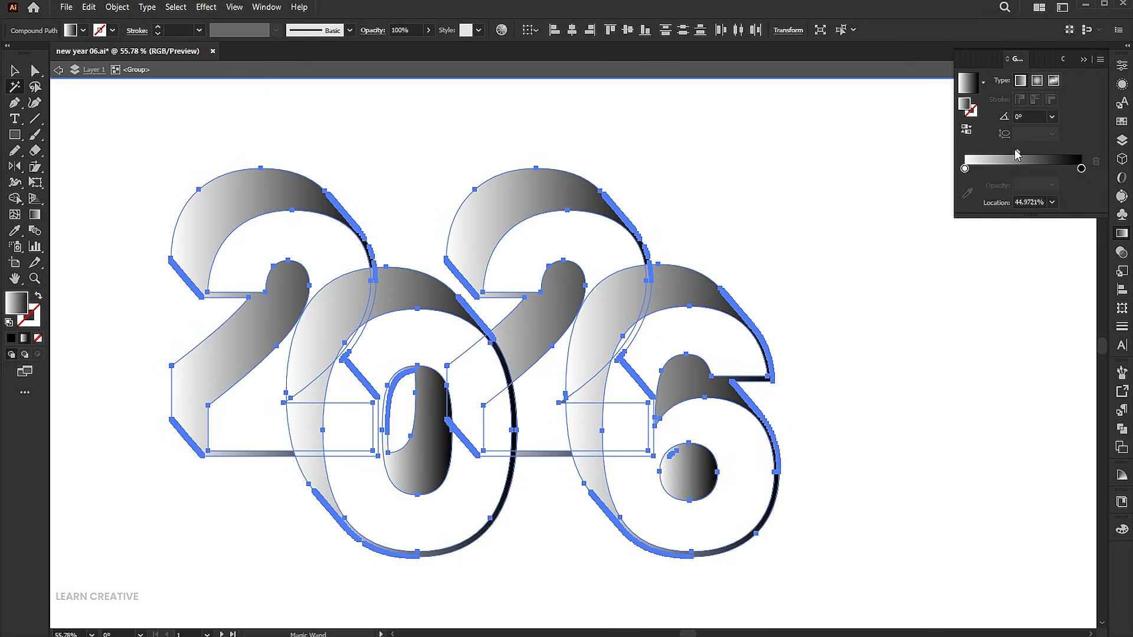
Step: Drag the shadow gradient's midpoint slider slightly toward the light end
drag(1007, 155, 997, 154)
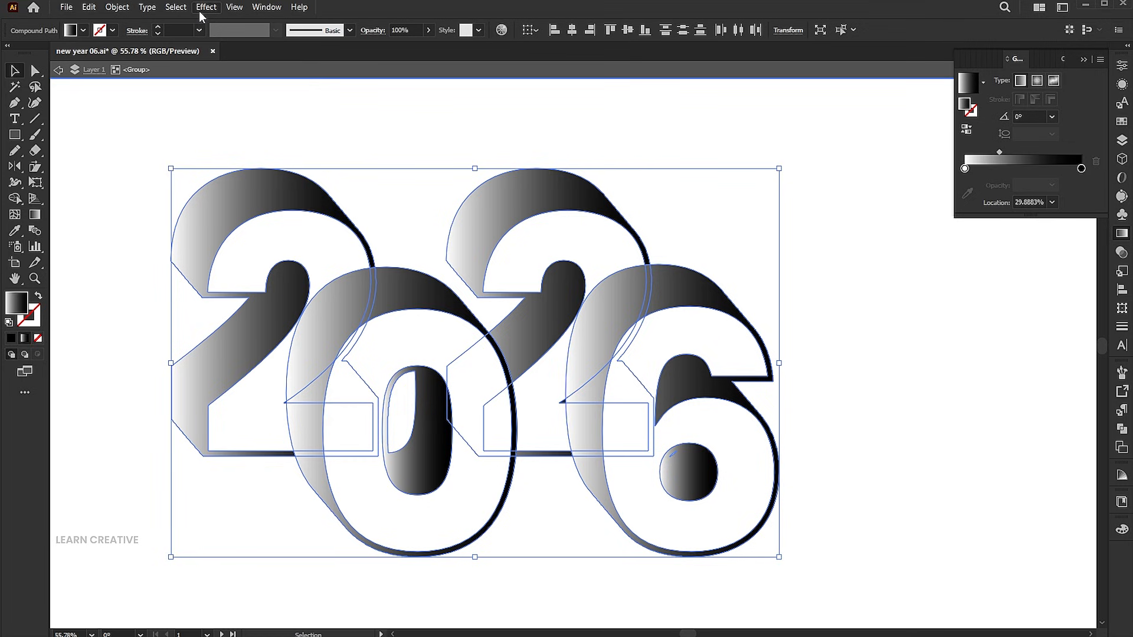
Step: Apply a Medium Lines Mezzotint effect (Pixelate) to the gradient shadows
click(206, 6)
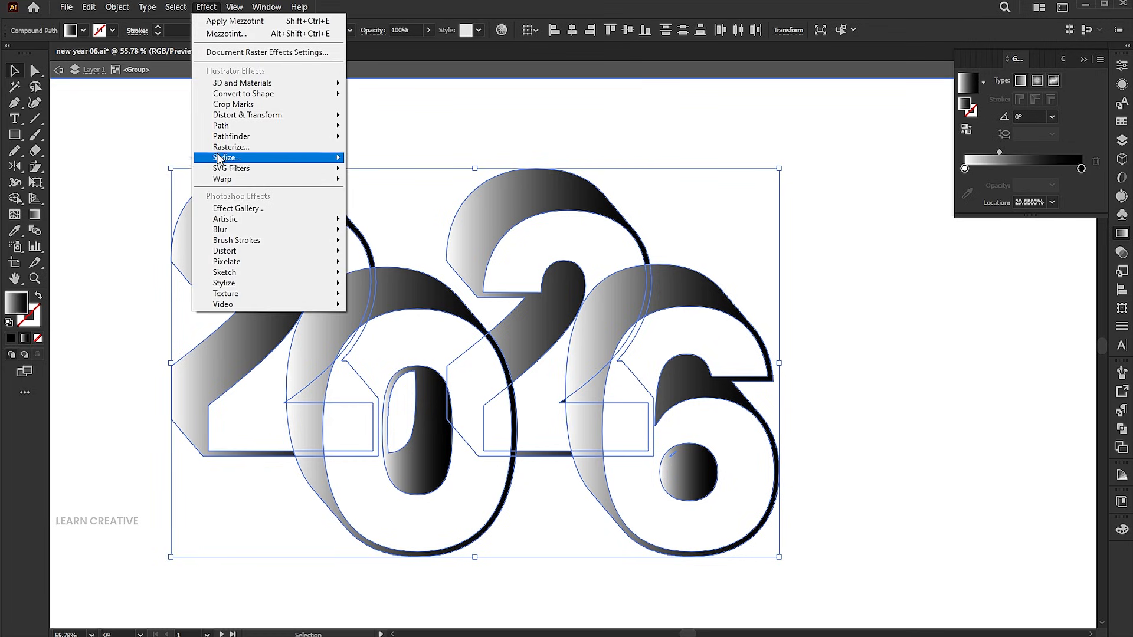
mouse_move(227, 262)
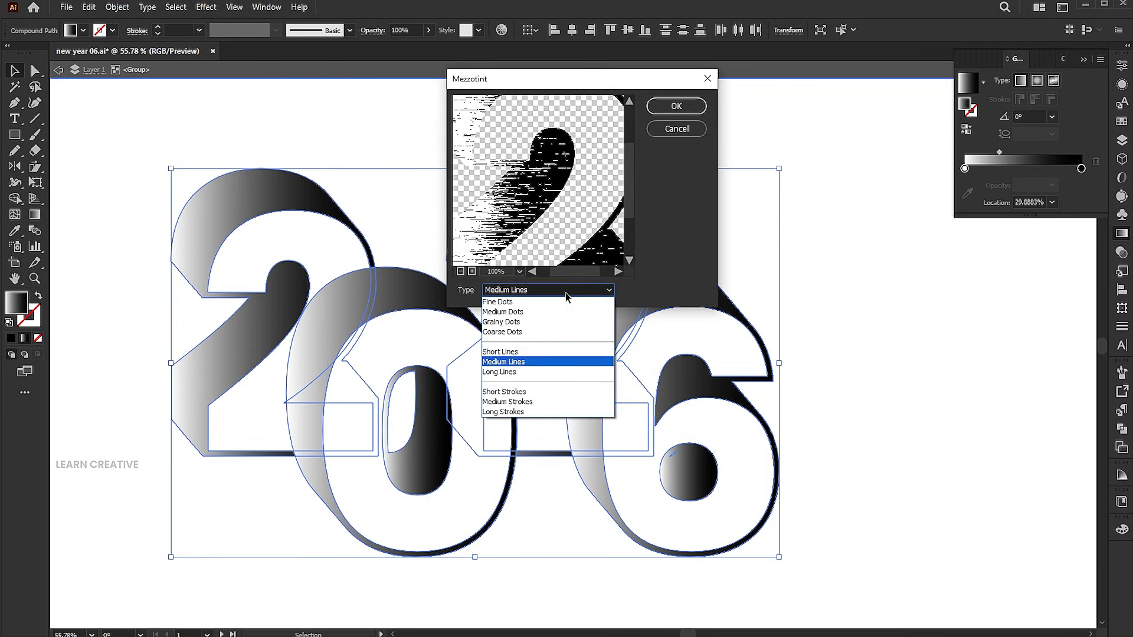
click(503, 362)
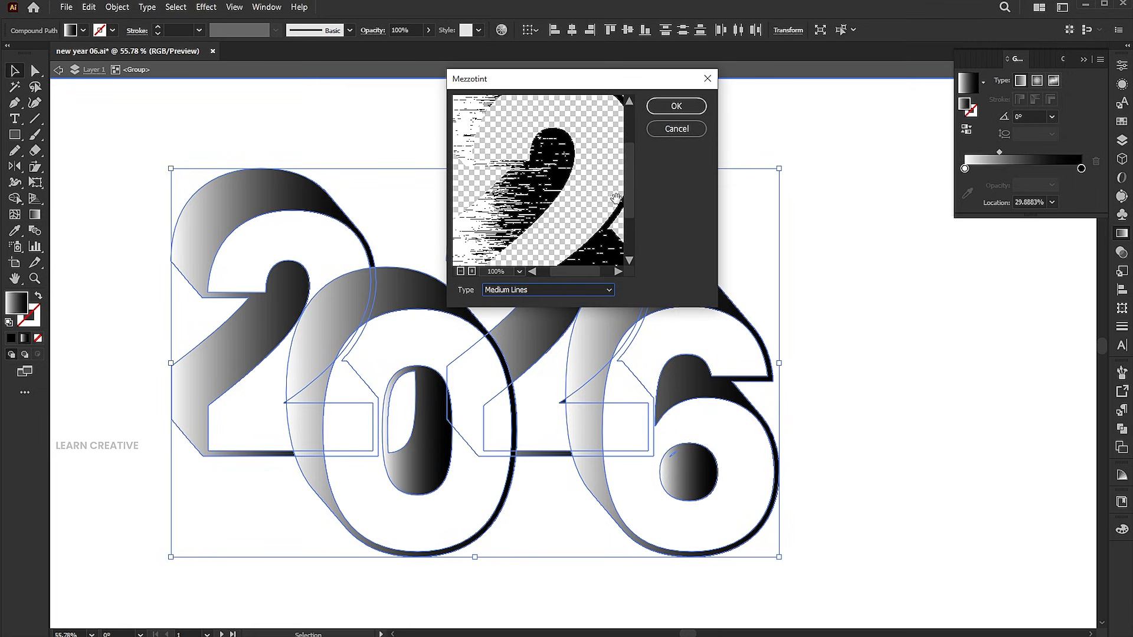
click(677, 106)
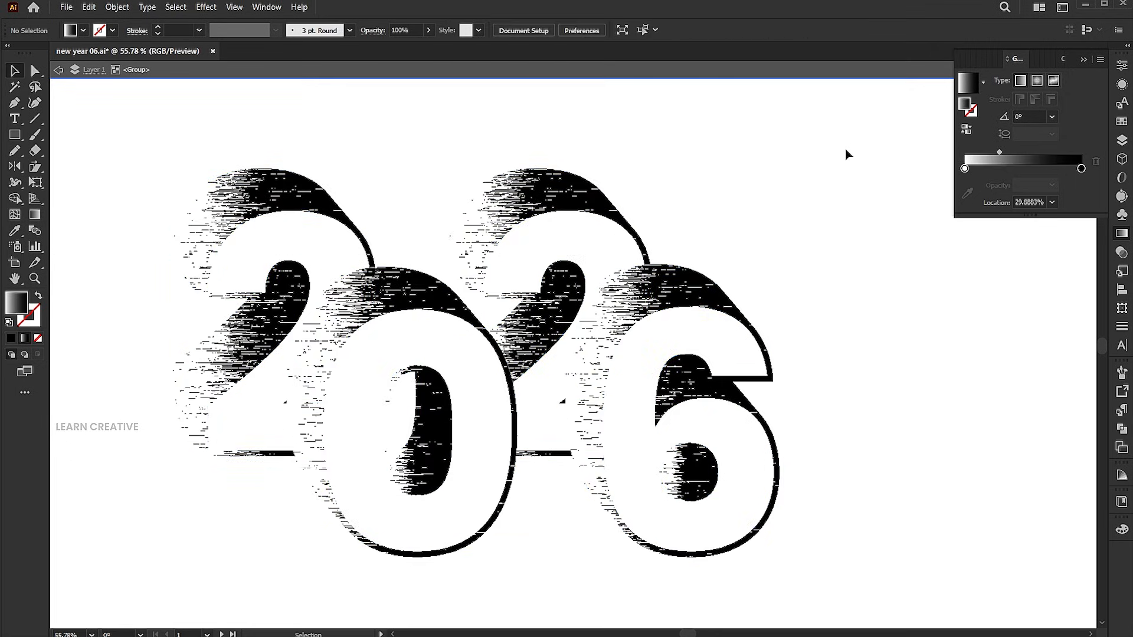
mouse_move(839, 148)
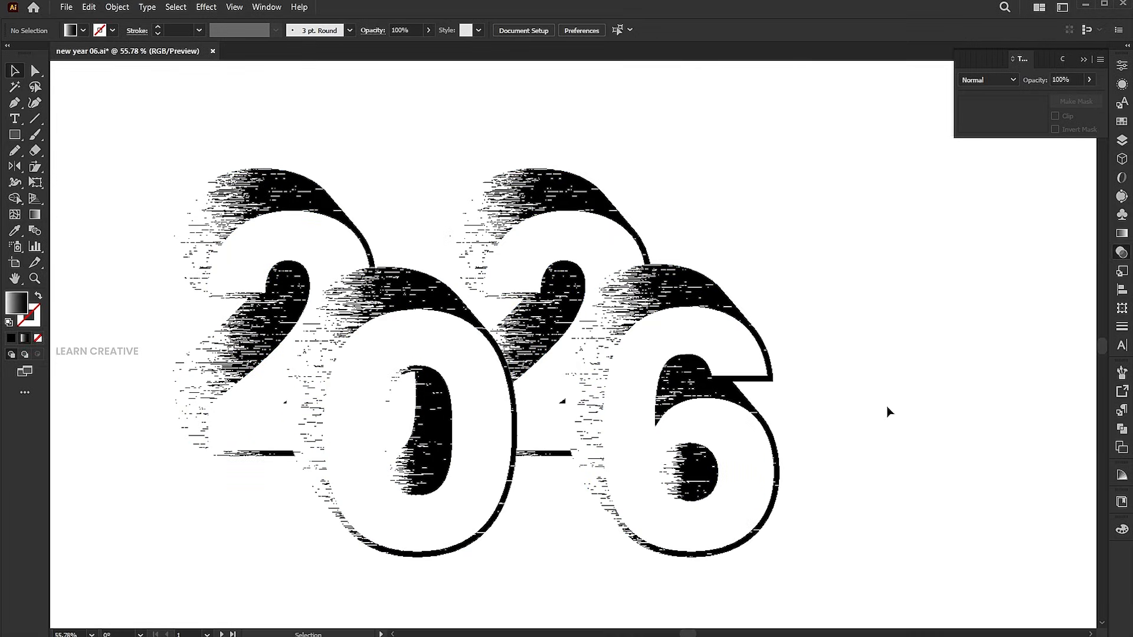
Step: Type HAPPY NEW YEAR above the numerals and give HAPPY a lighter weight
click(14, 118)
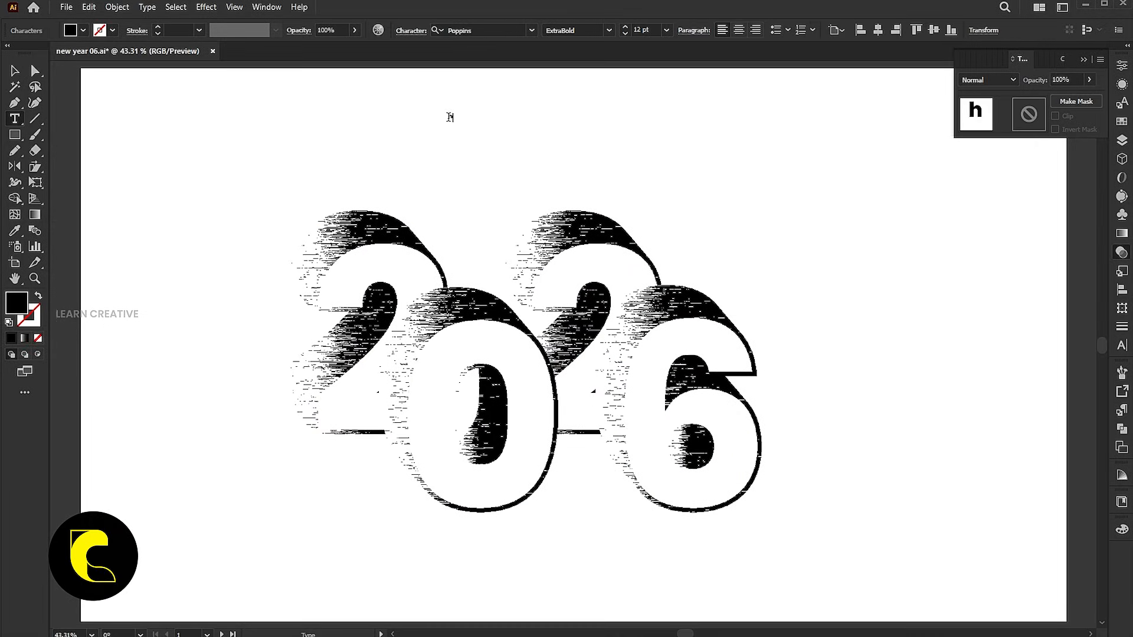
text(happy)
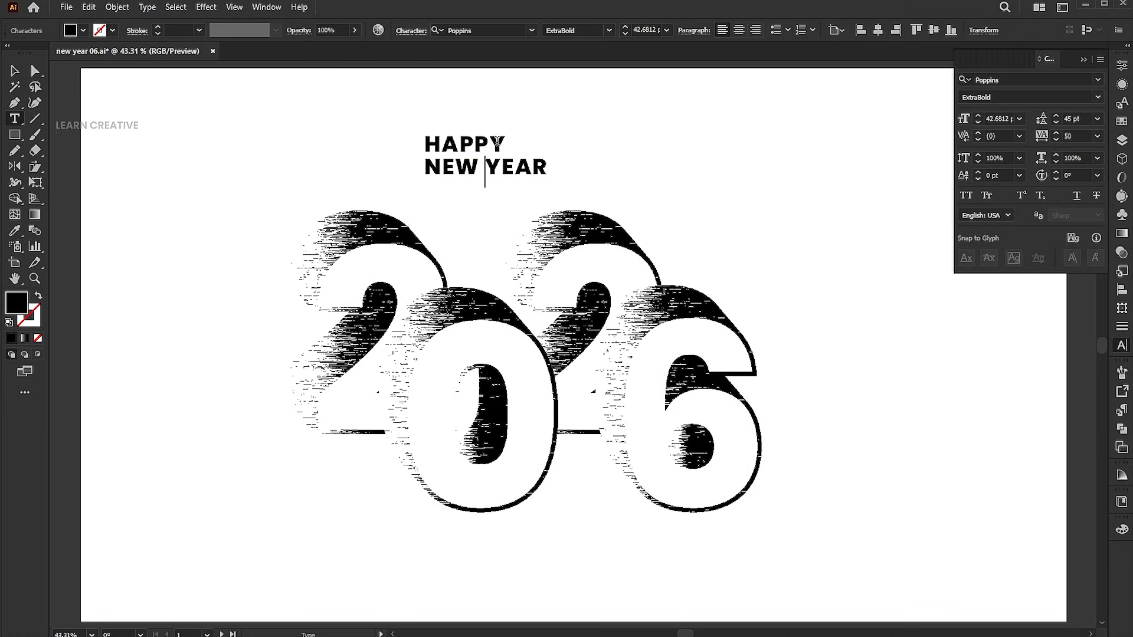
click(609, 30)
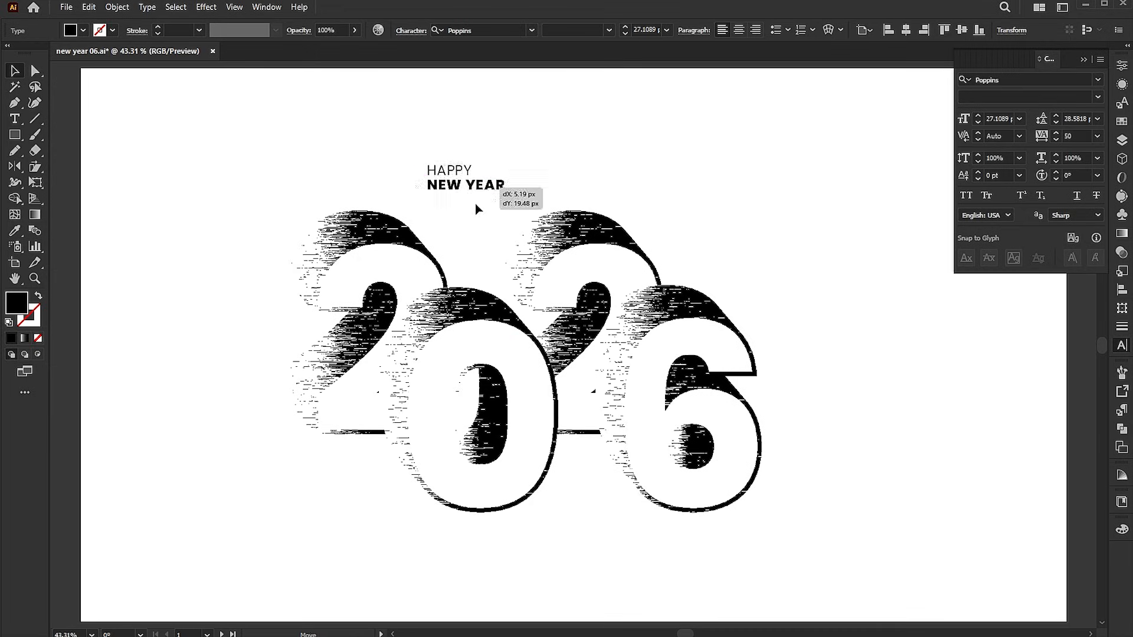
Step: Move the HAPPY NEW YEAR text down into the gap between the numerals
drag(466, 177, 485, 257)
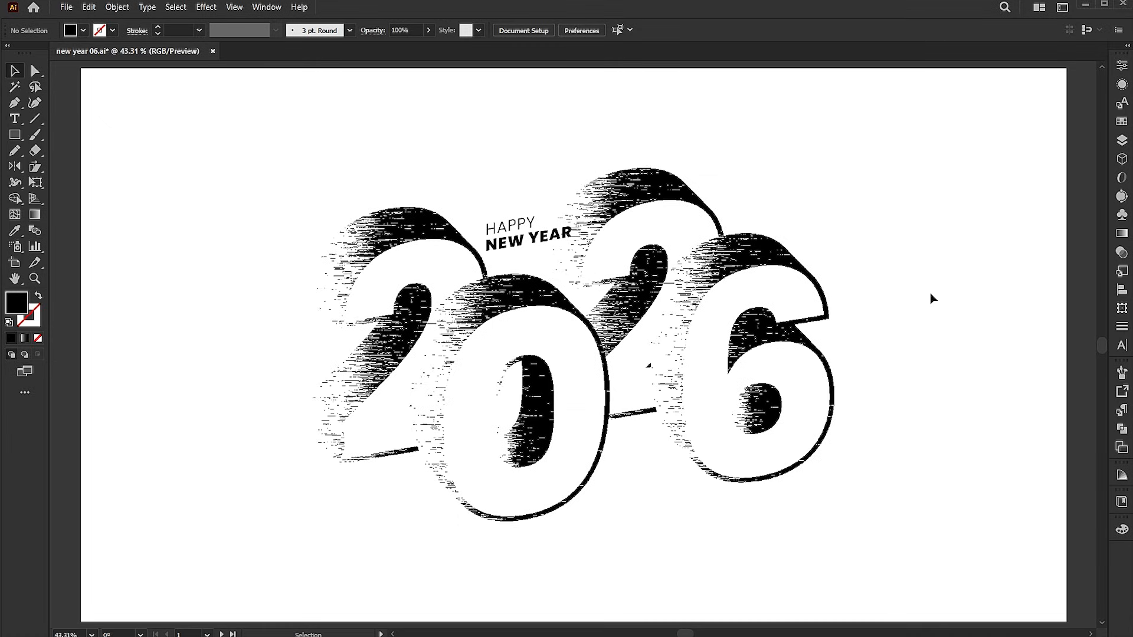
Step: Draw a white artboard-sized rectangle and send it behind the 2026 artwork
click(14, 135)
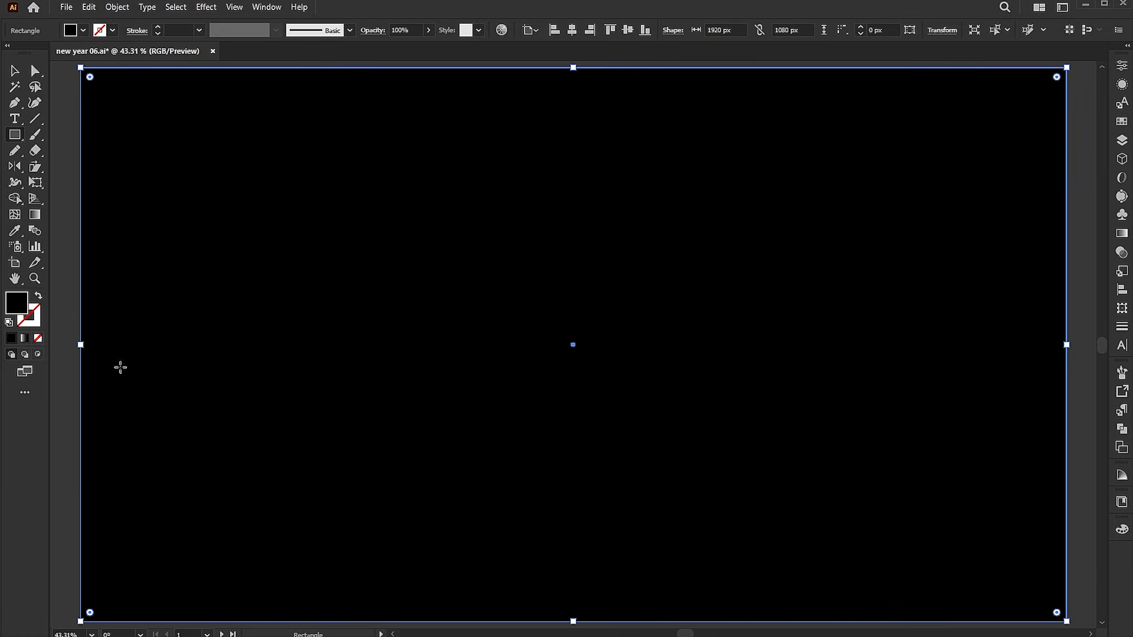
double_click(14, 305)
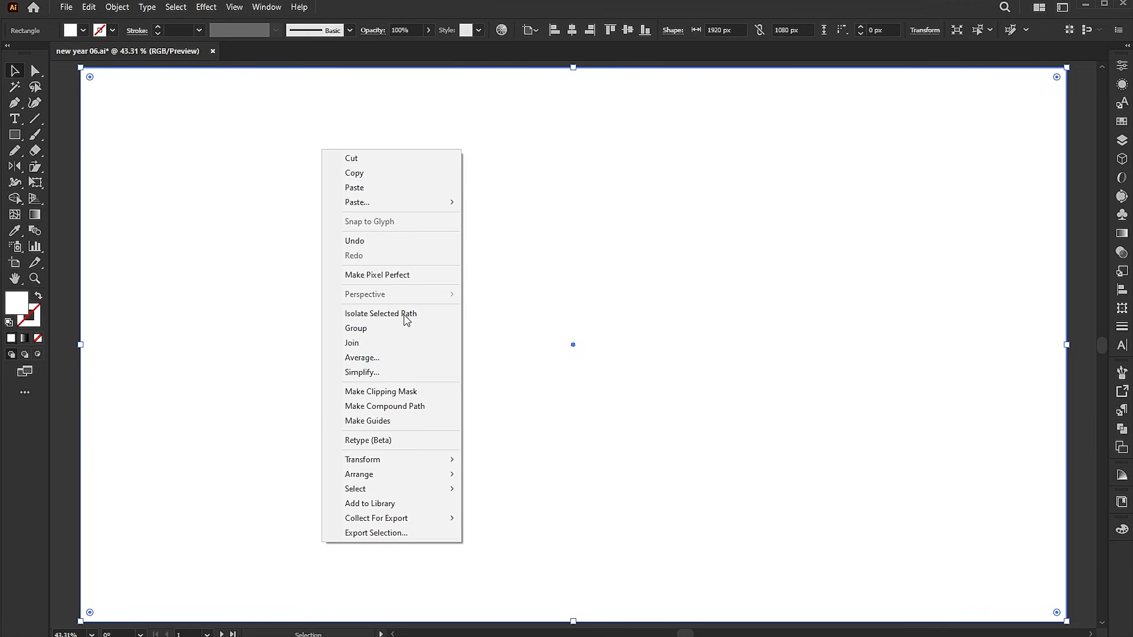
mouse_move(359, 474)
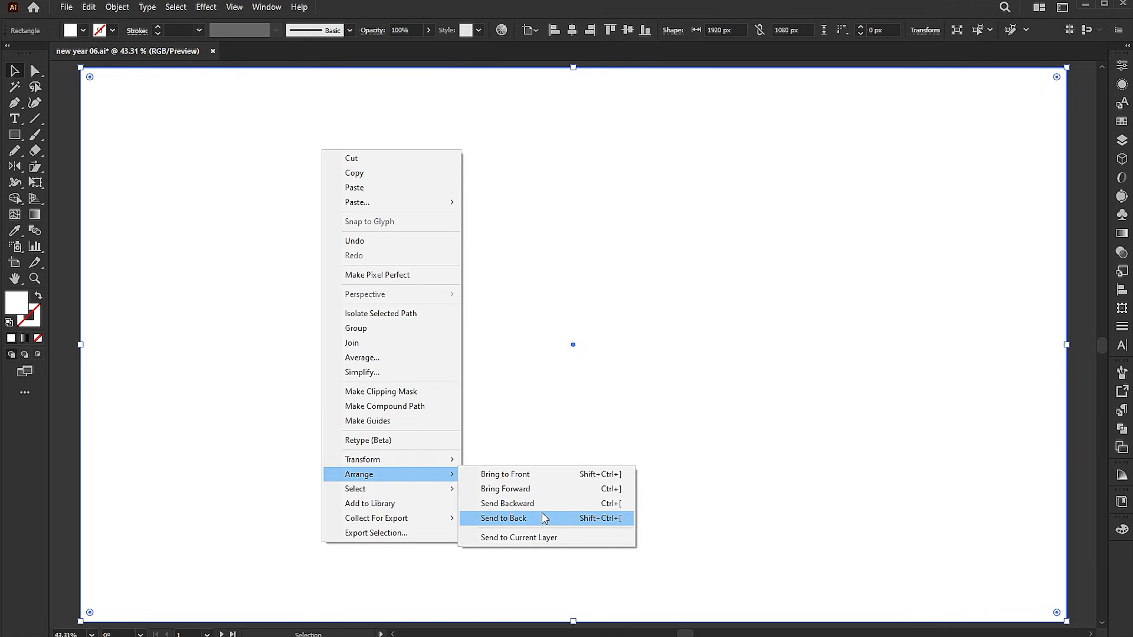
click(504, 518)
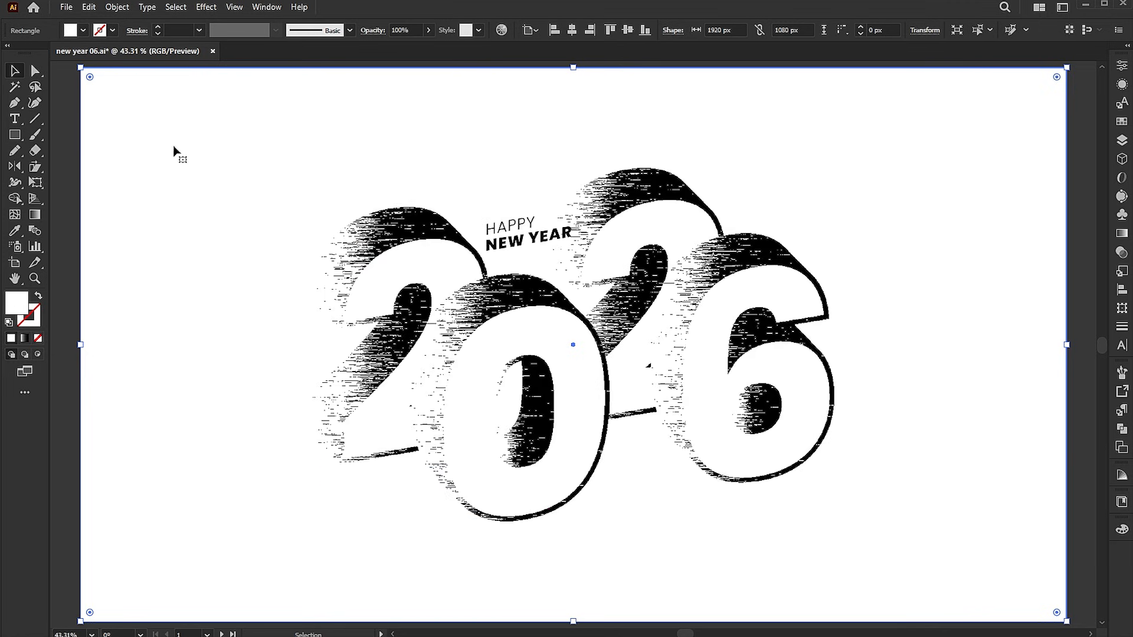
mouse_move(116, 99)
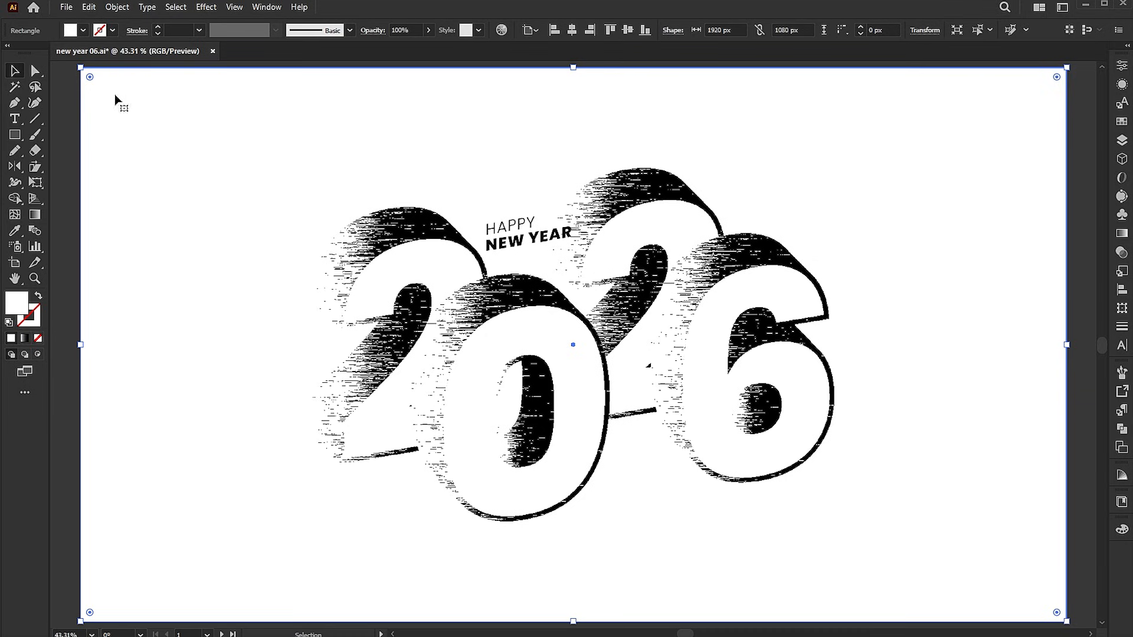
Step: Fill a copy of the background rectangle with red #FF0000 and change its blending mode
right_click(121, 103)
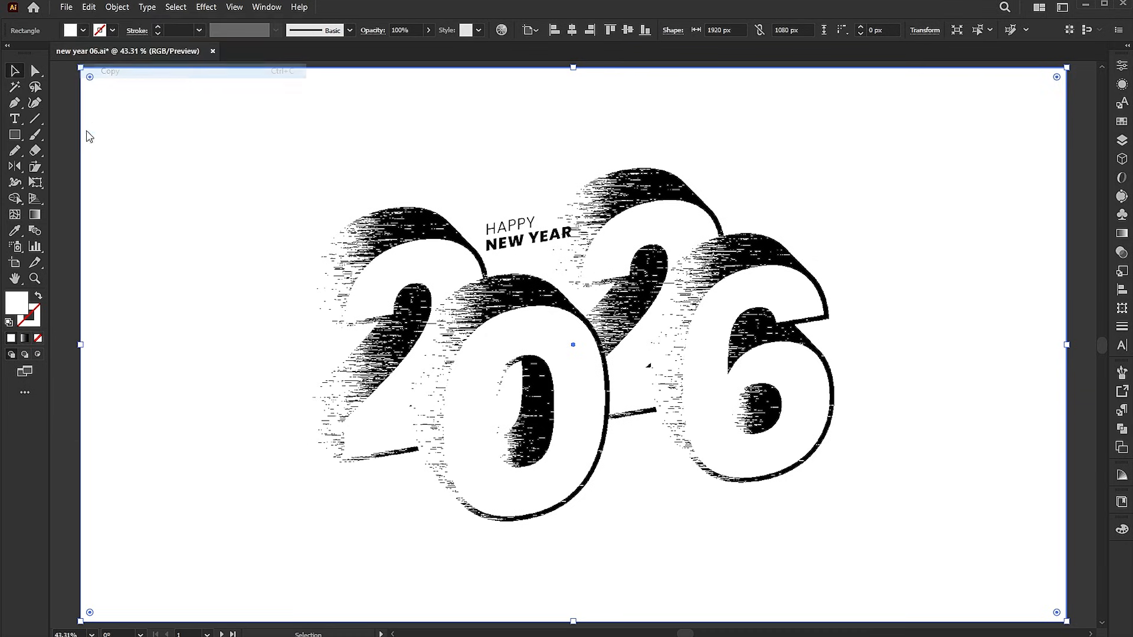
click(87, 7)
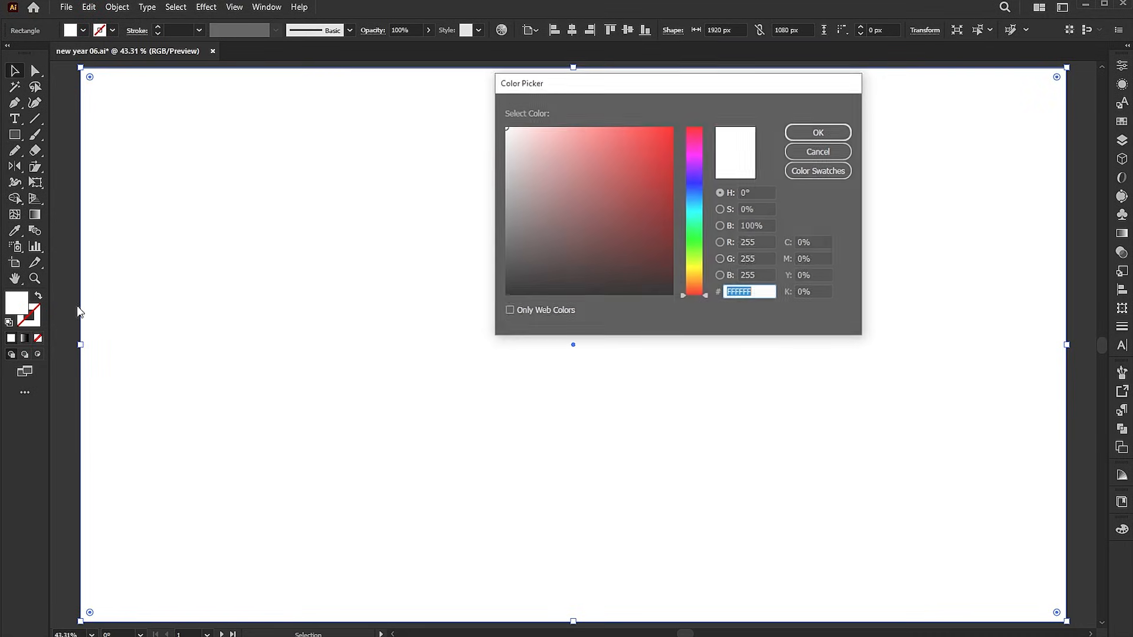
click(817, 132)
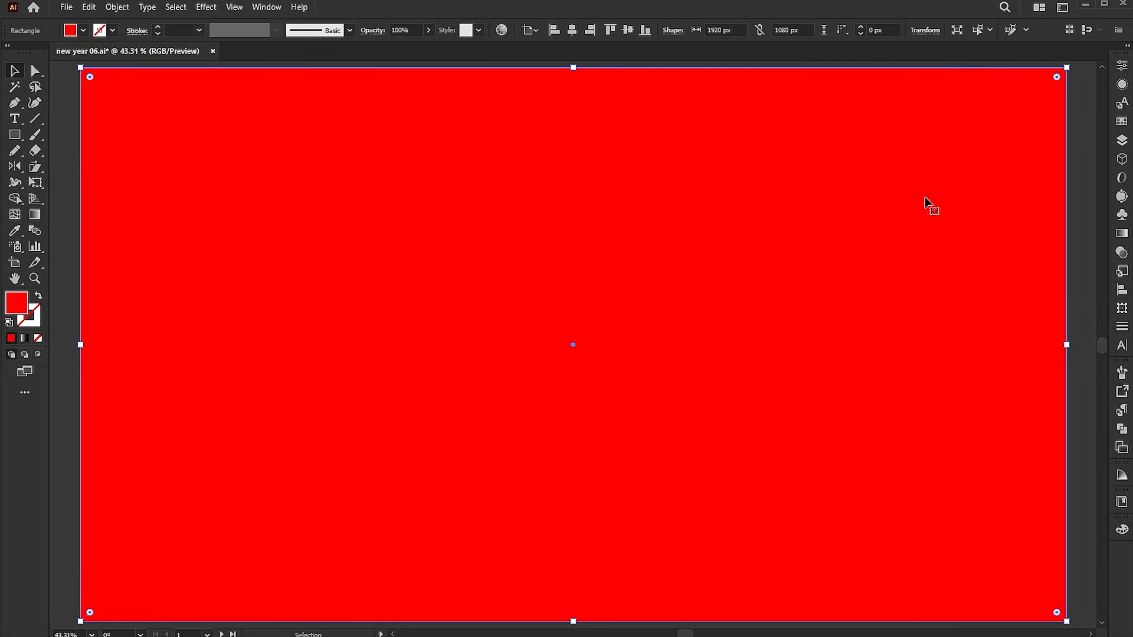
click(1011, 79)
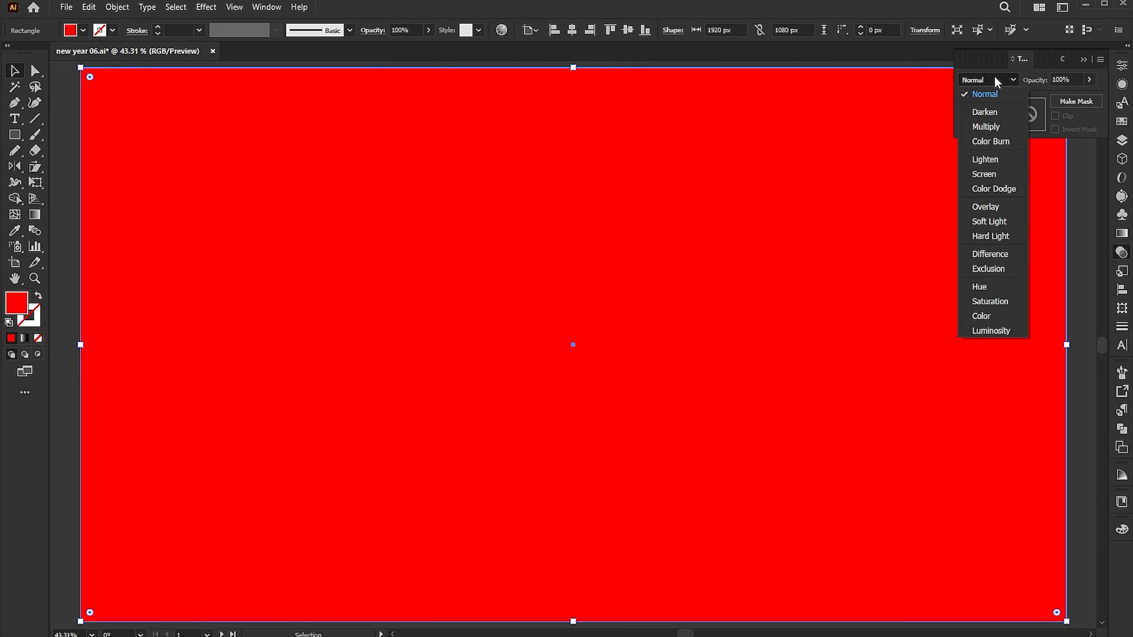
click(985, 159)
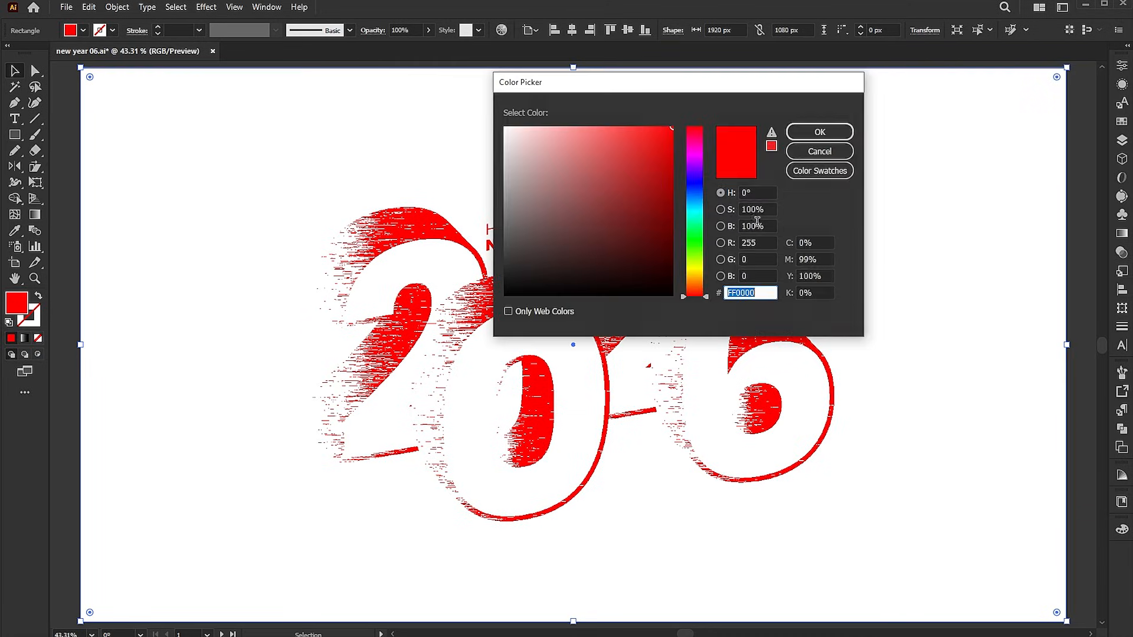
mouse_move(737, 93)
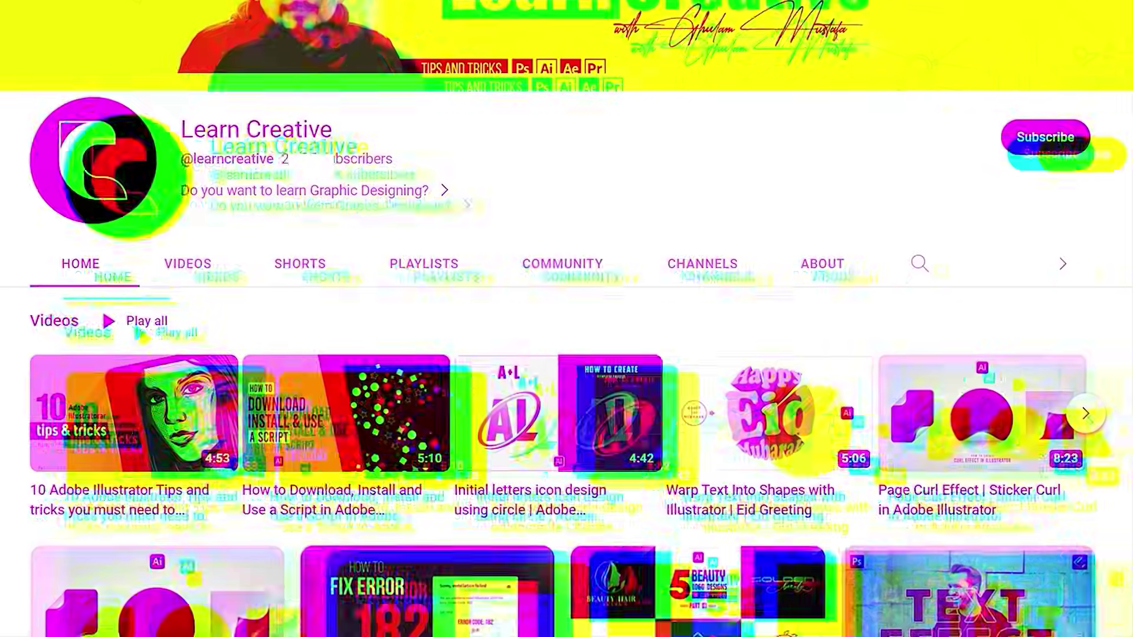
Step: Scroll down through the Learn Creative channel's Videos section on YouTube
scroll(down, 3)
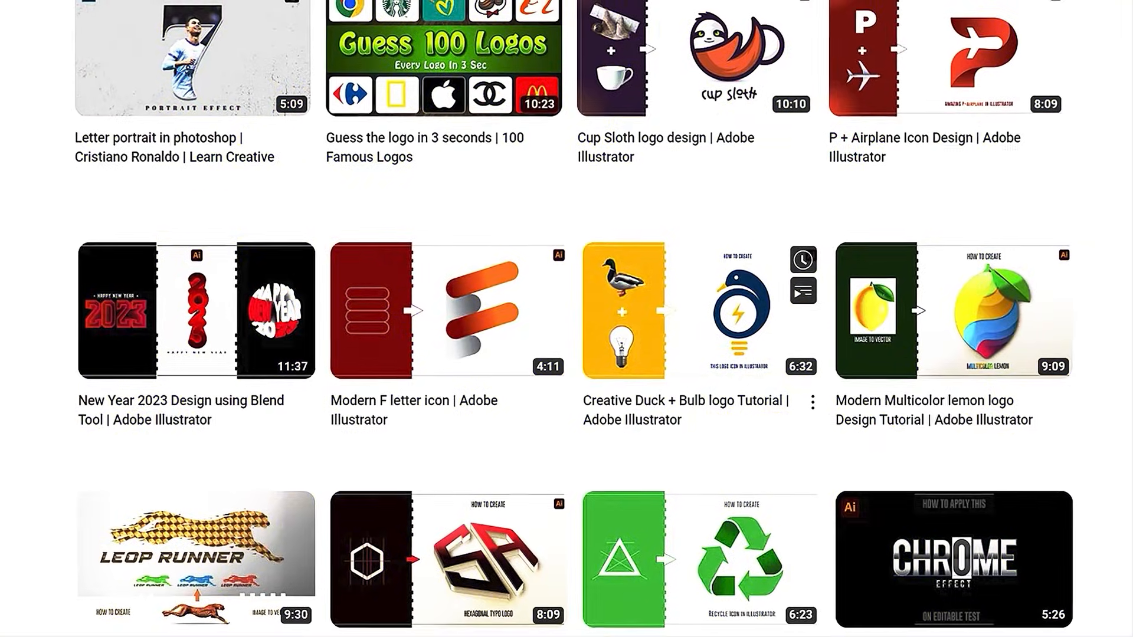